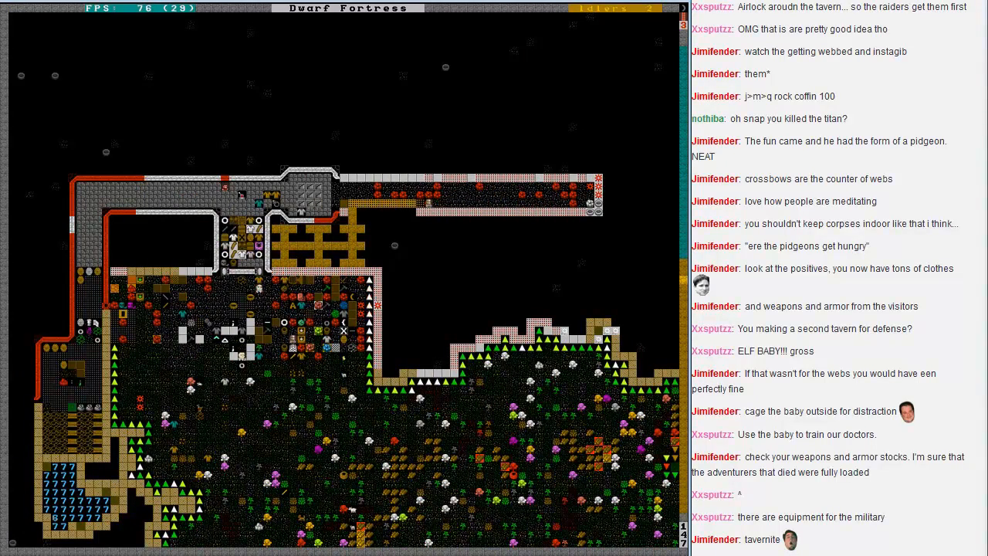
Step: Review the weapons listed in the fortress stocks overview, then leave it
key(u)
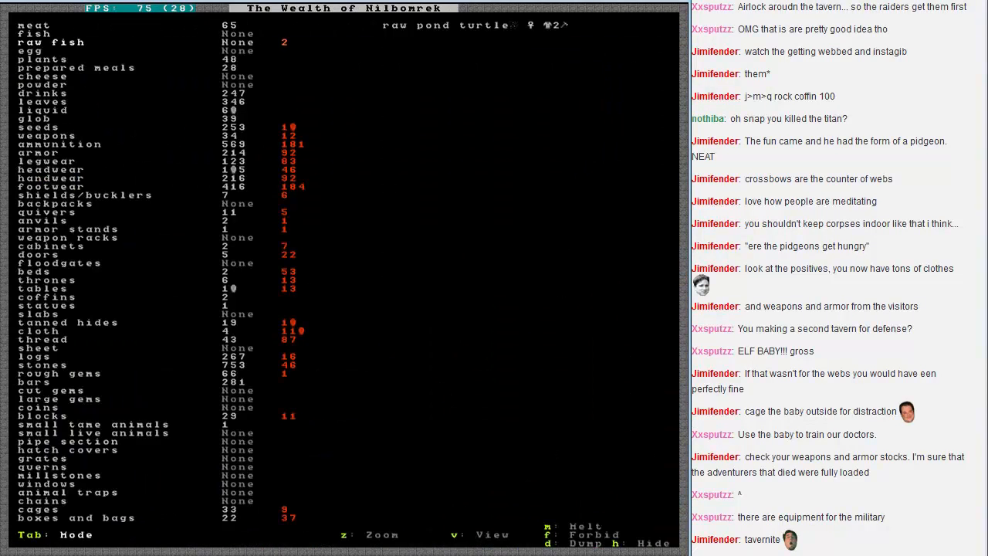
click(46, 135)
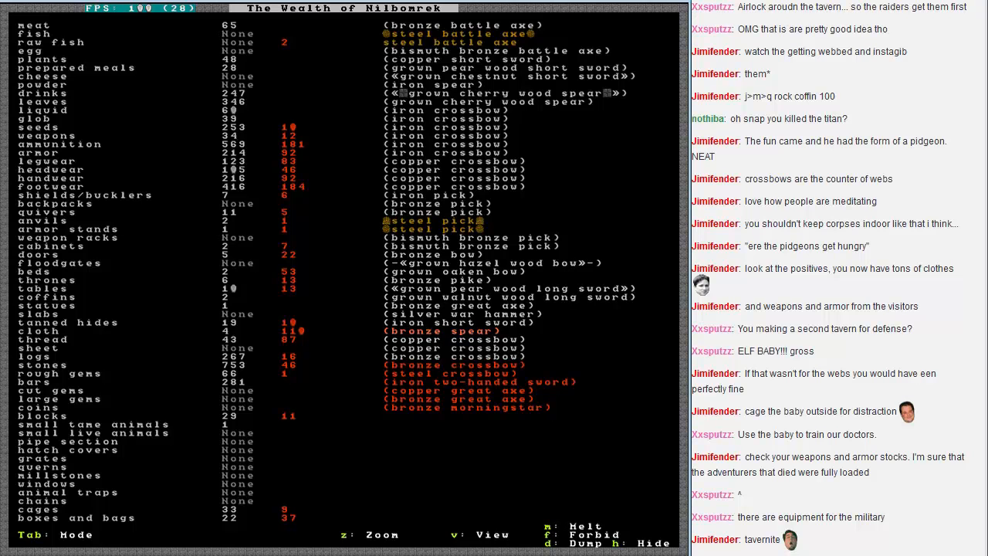
key(Escape)
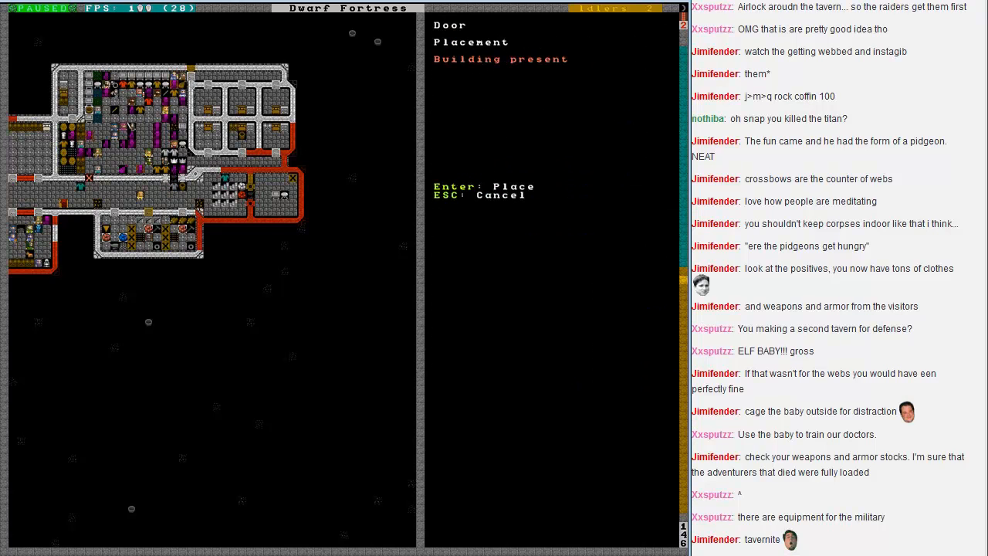
Step: Back out of the current menu during door placement and smoothing designation
key(Escape)
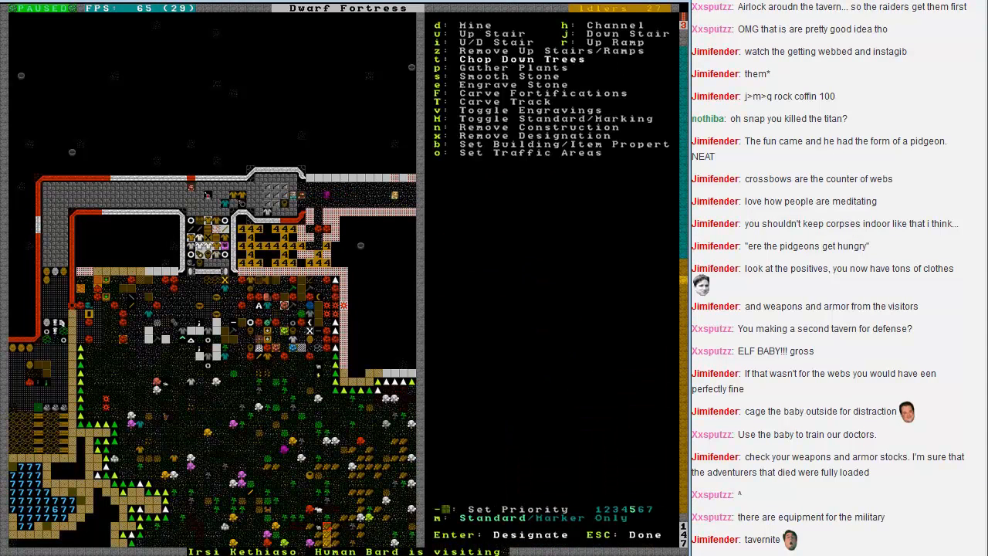
Step: Finish designating the work areas so the dwarves can carry them out
key(a)
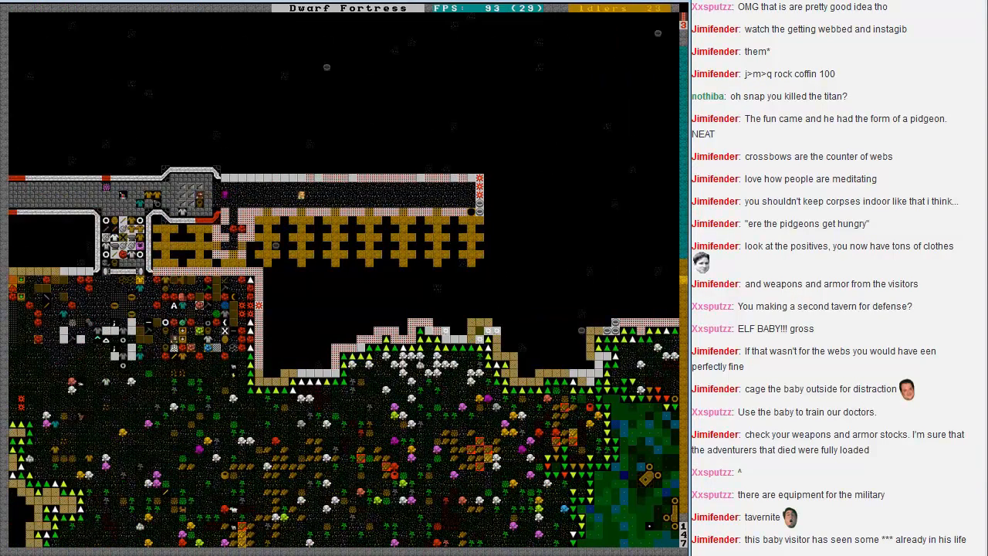
key(d)
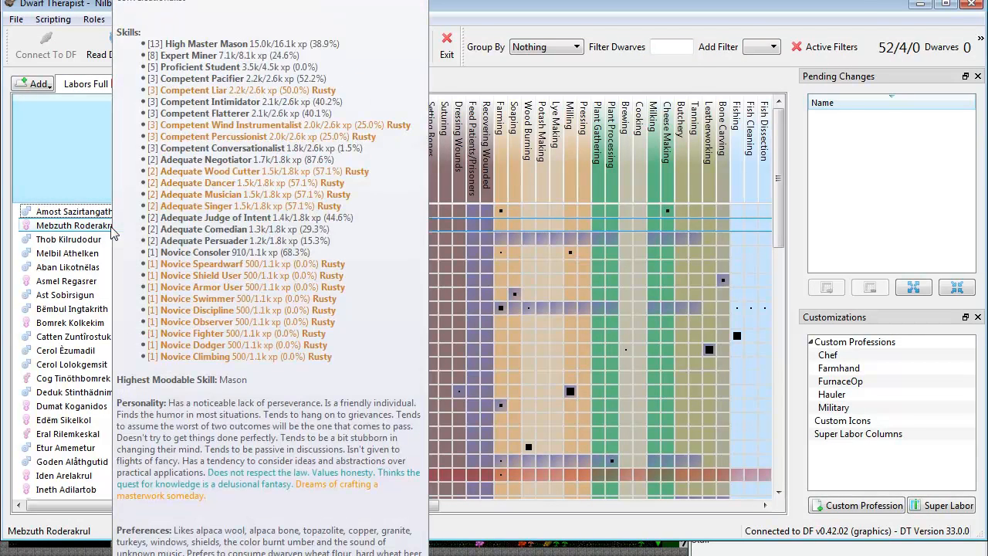
Step: Select the master mason in Dwarf Therapist to view skills and preferences
click(66, 350)
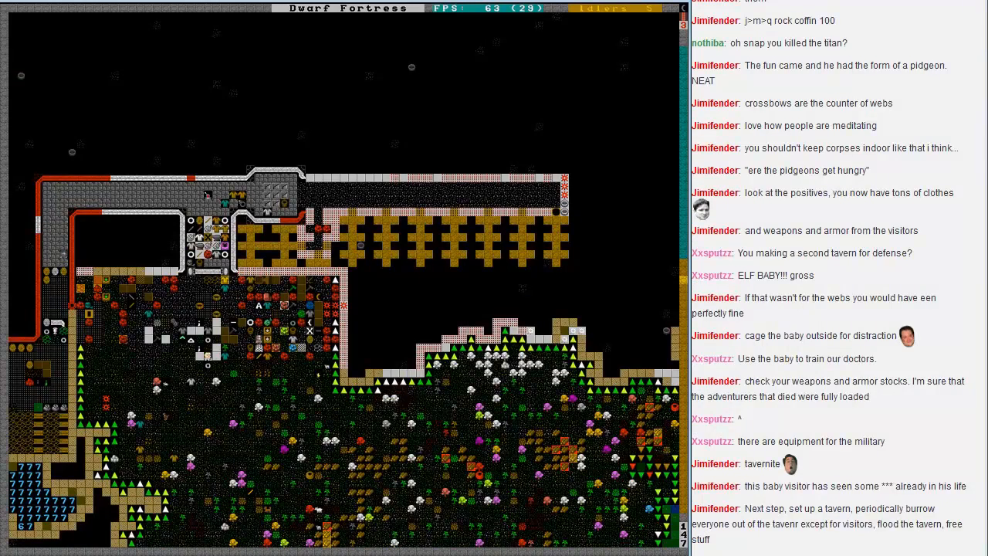
Step: Move the view up to the bedroom and storage hall level
key(u)
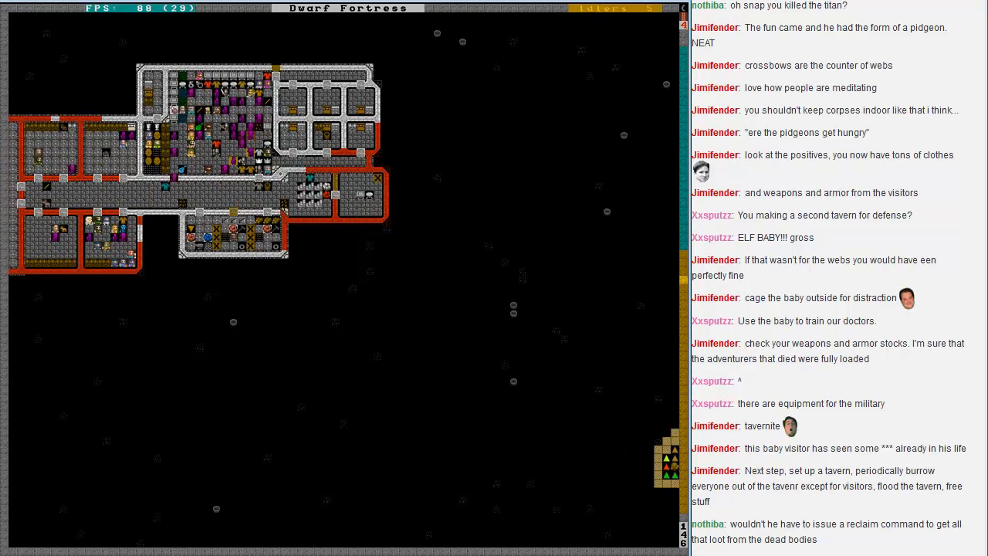
Step: Return the view to the ground level and bring up the citizens roster
key(d)
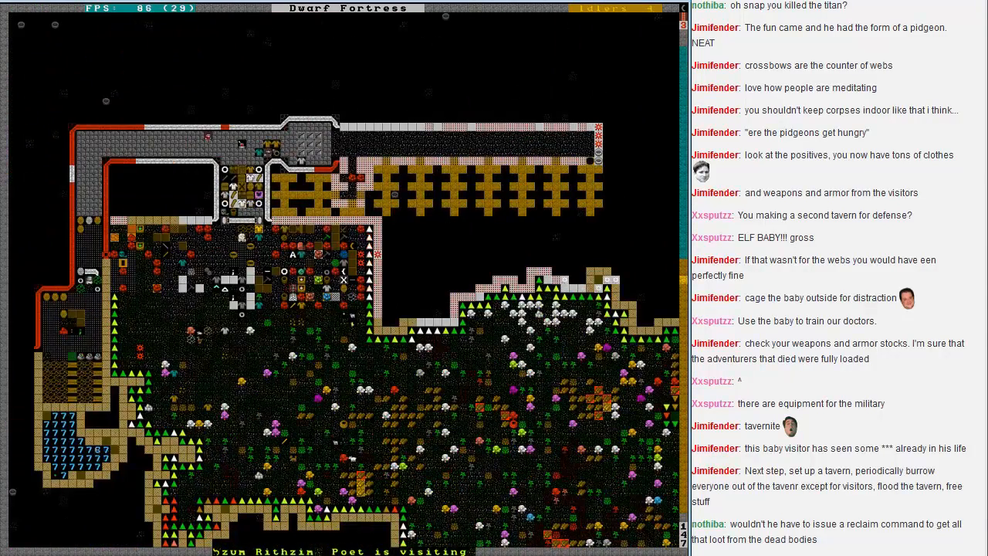
key(u)
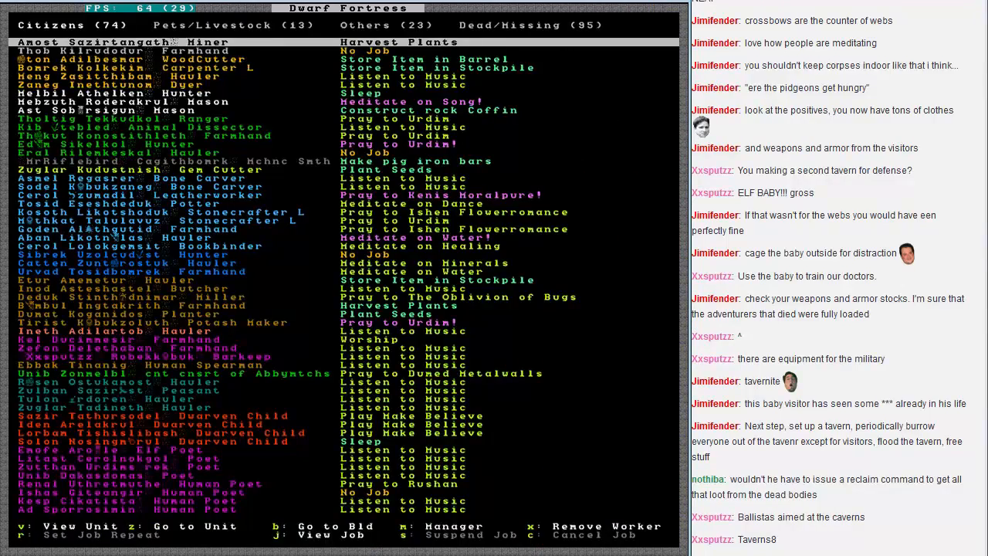
Step: Open a miner's personal profile from the citizens job roster
key(d)
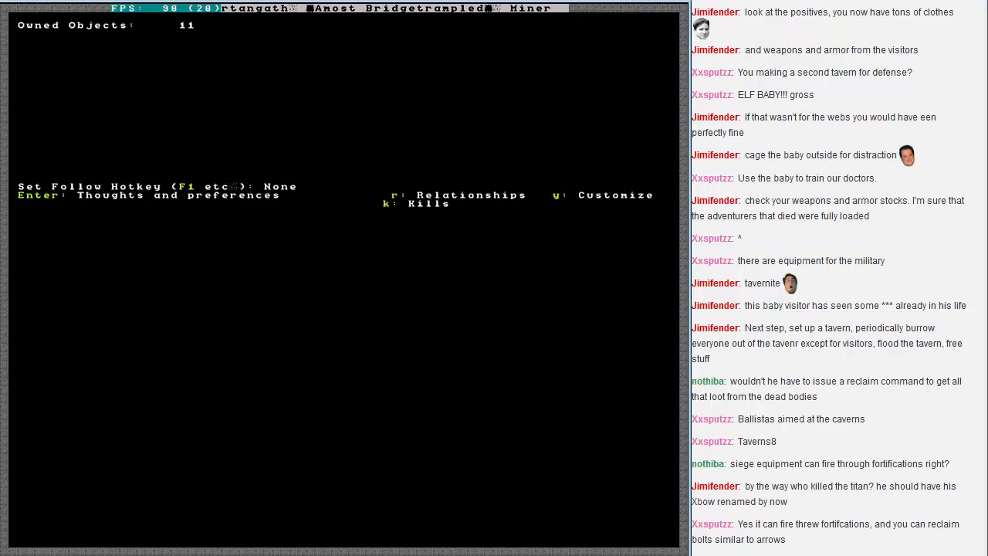
key(k)
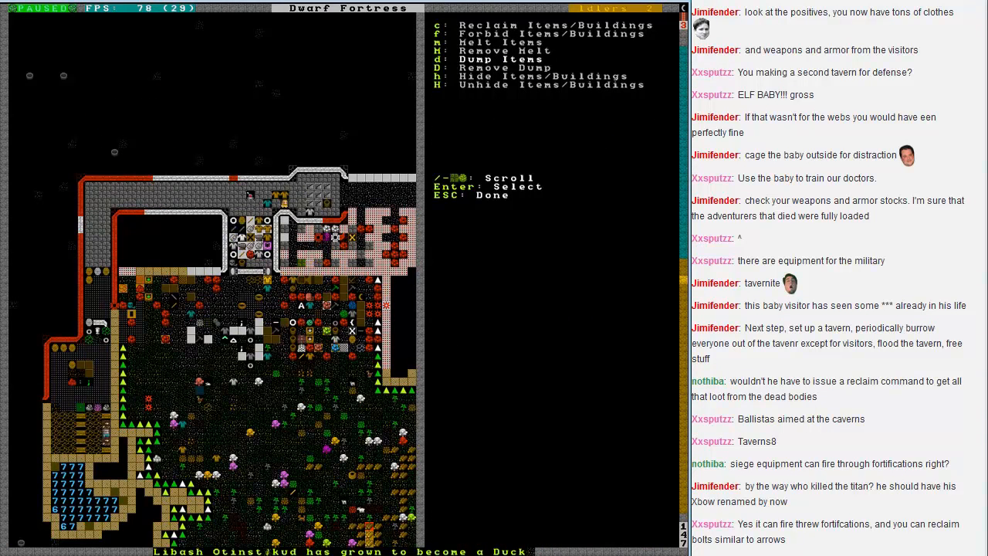
Step: Close the reclaim, forbid and dump item designation menu
key(Escape)
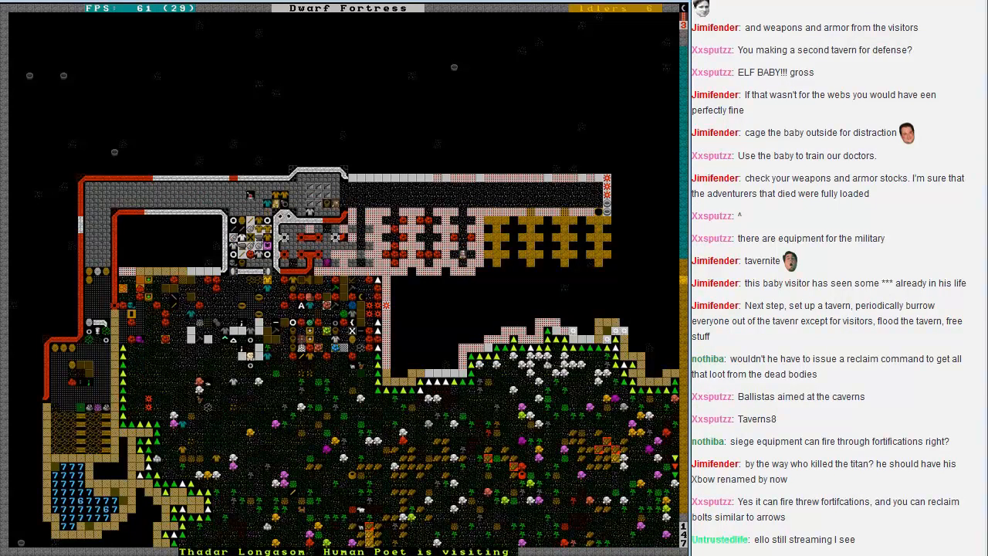
Step: Open the Build menu to choose a burial receptacle
key(b)
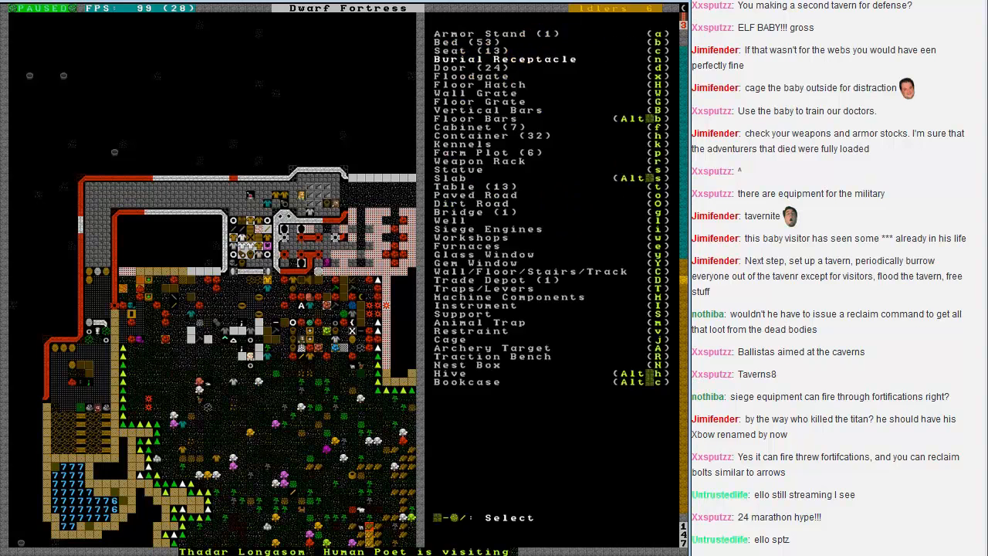
click(506, 59)
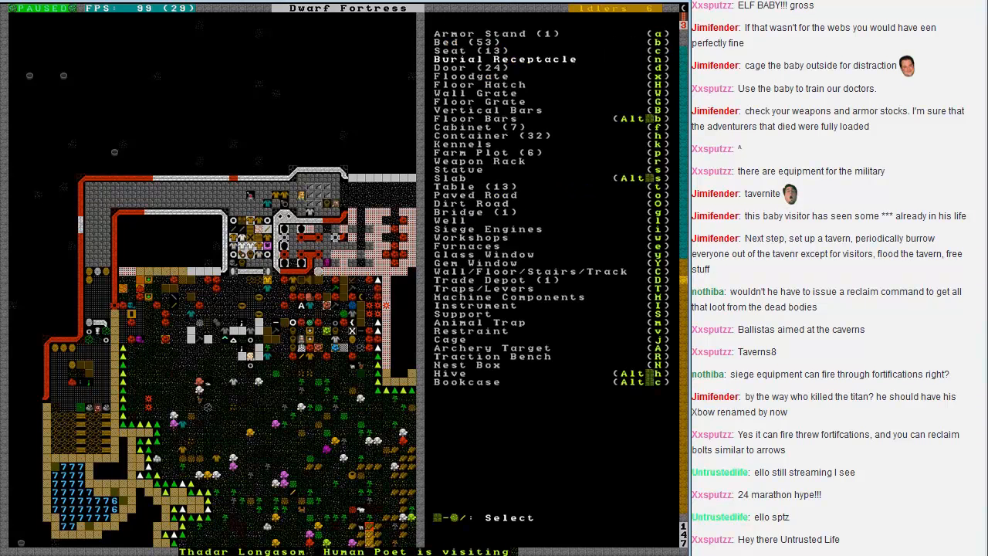
click(505, 59)
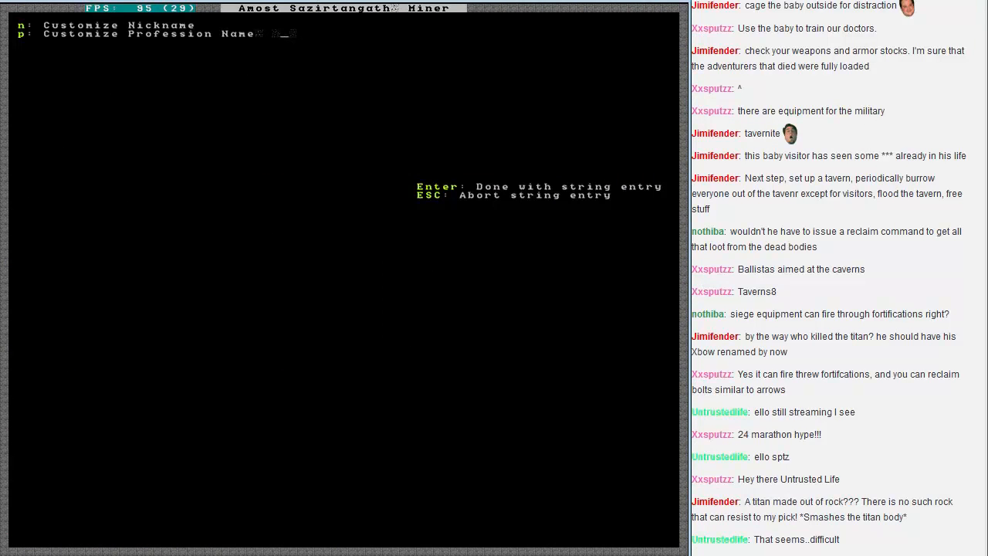
Step: Enter 'Miner Titan Slayer' as Amost Sazirtangath's custom profession name
text(Miner Tit)
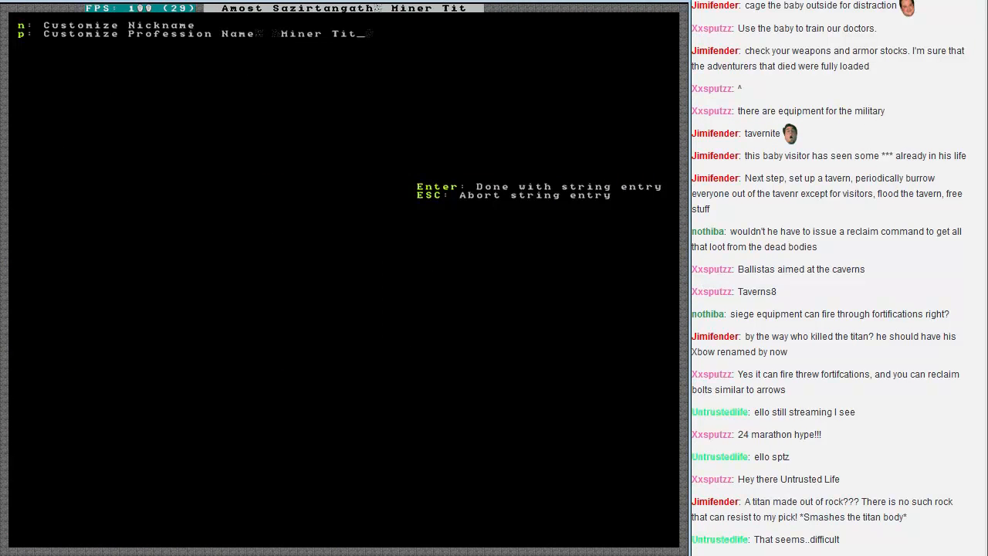
text(an Slayer)
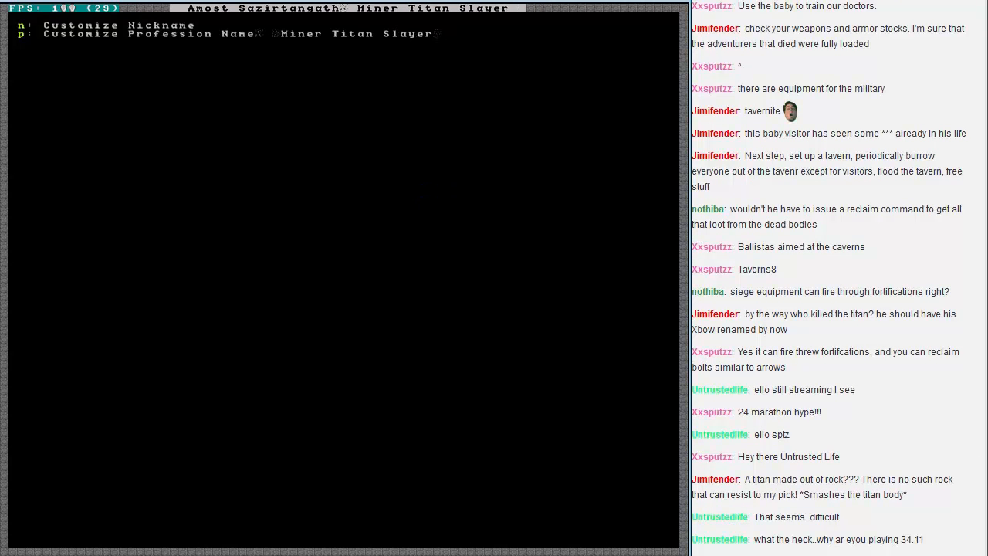
scroll(down, 3)
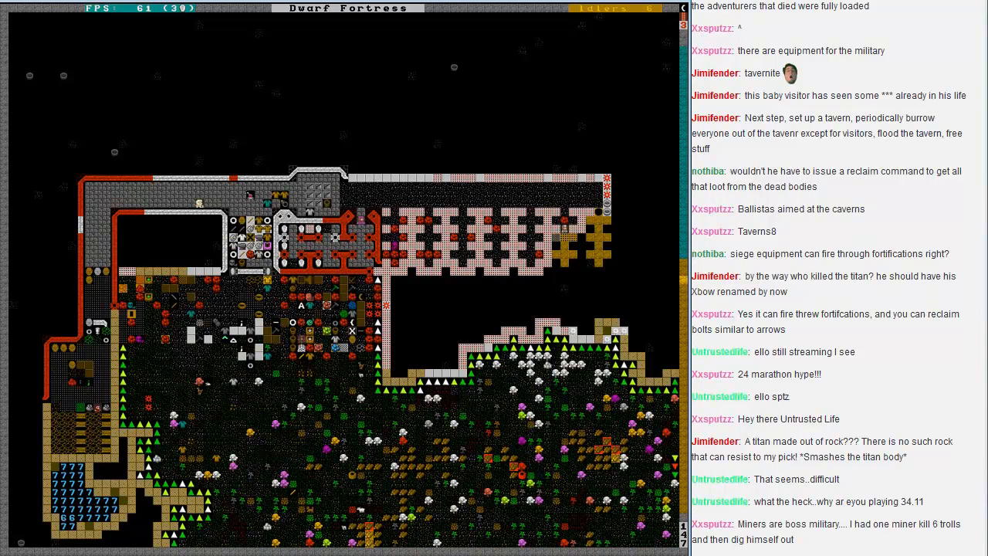
Step: Set the coffin's Use for Burial option to Y so citizens get buried in it
key(d)
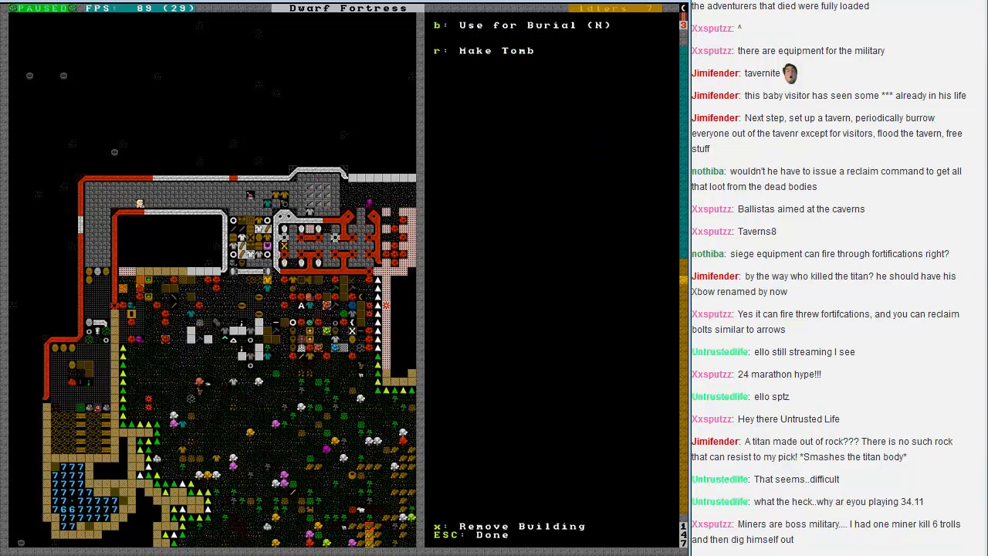
key(b)
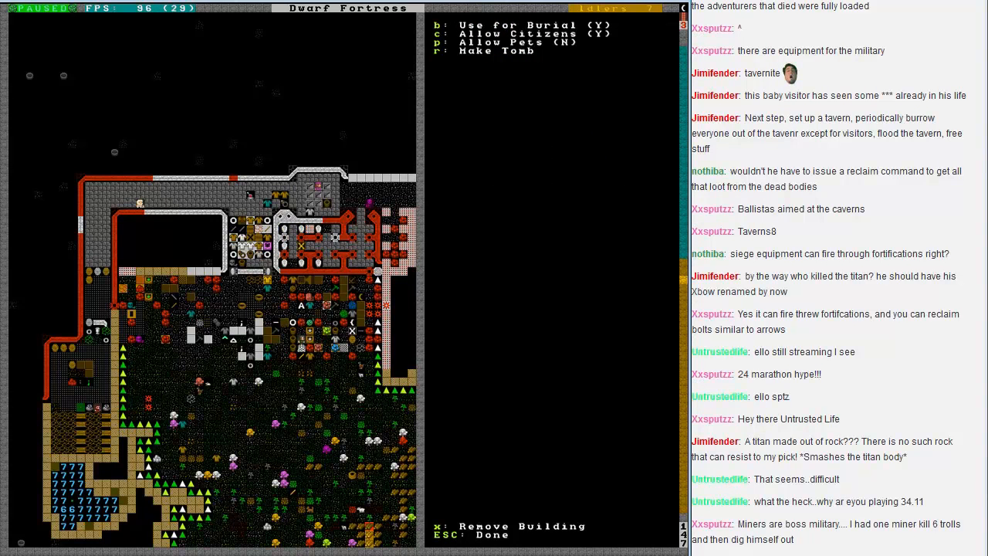
key(b)
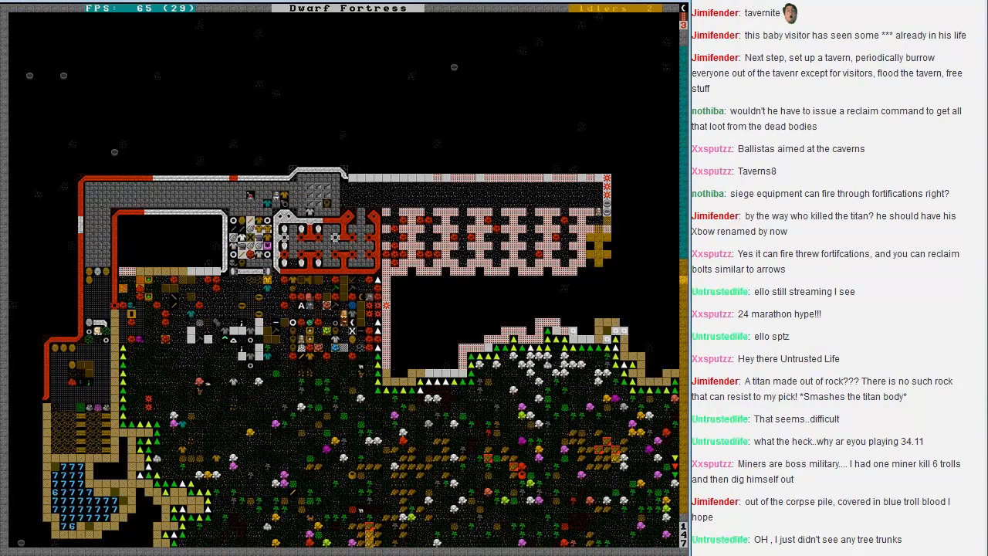
scroll(down, 3)
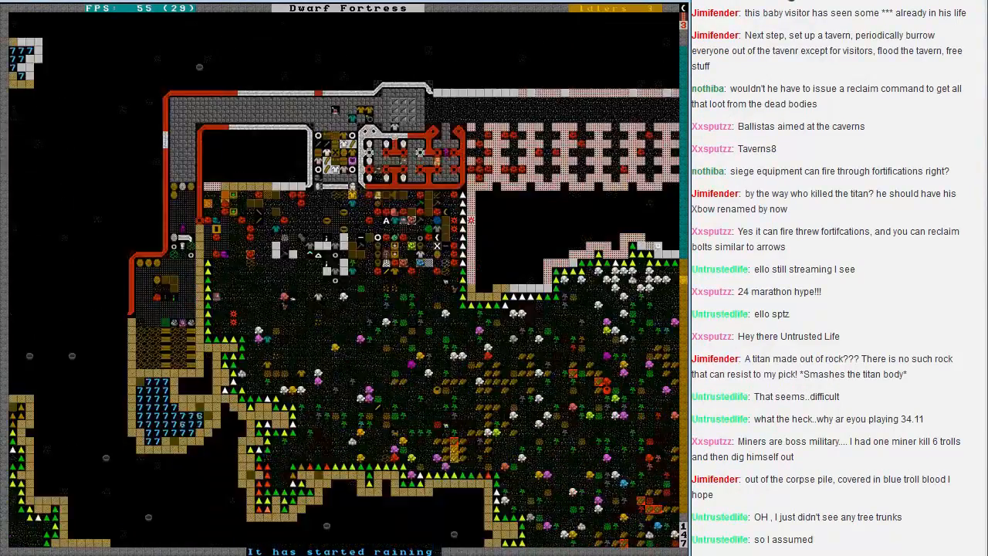
key(d)
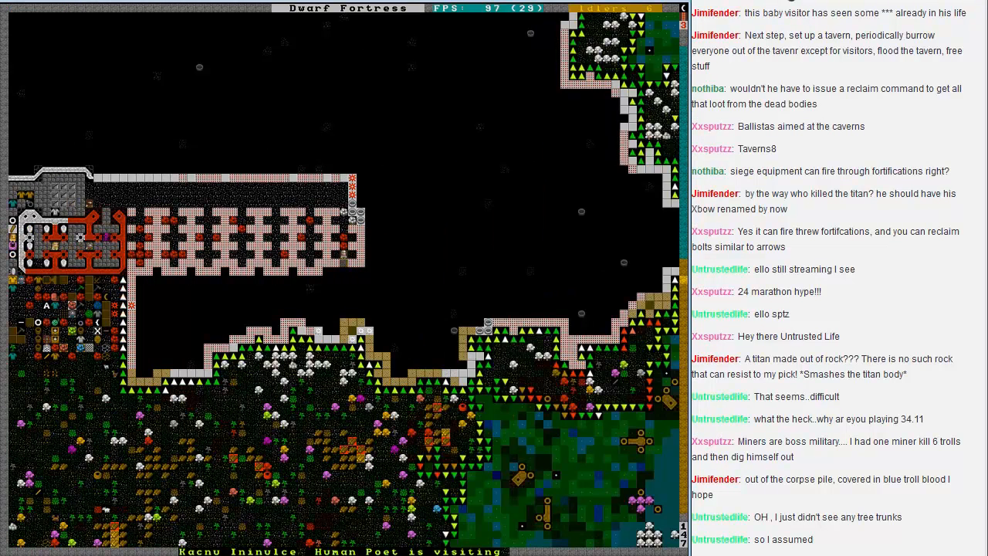
Step: Inspect the rough-hewn kaolinite wall and silt cavern floor, then bring up the Designations menu
key(d)
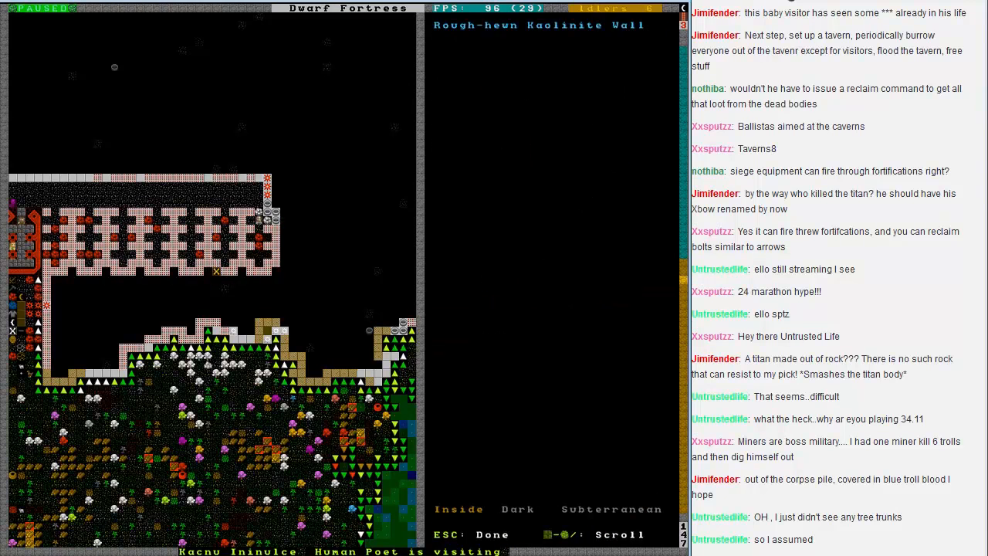
mouse_move(250, 254)
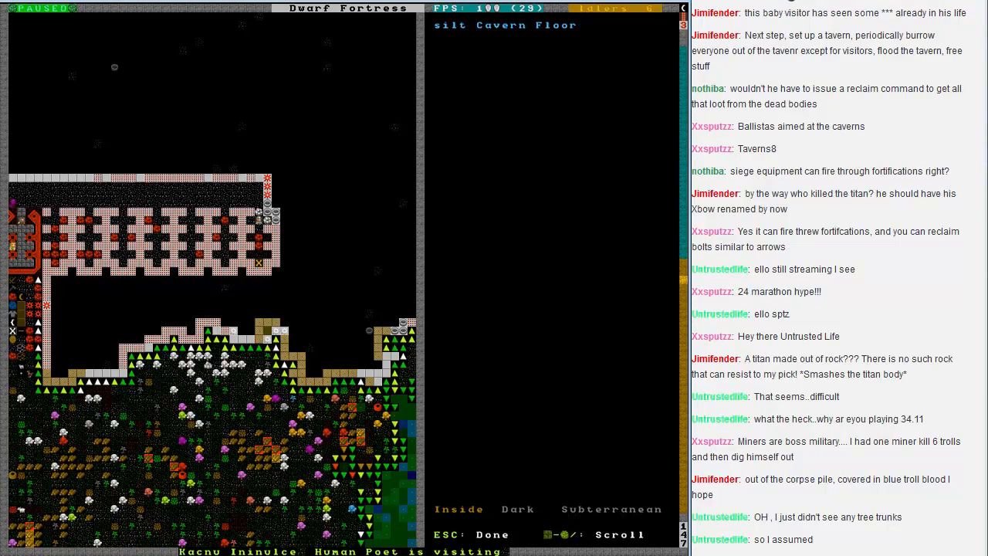
mouse_move(275, 246)
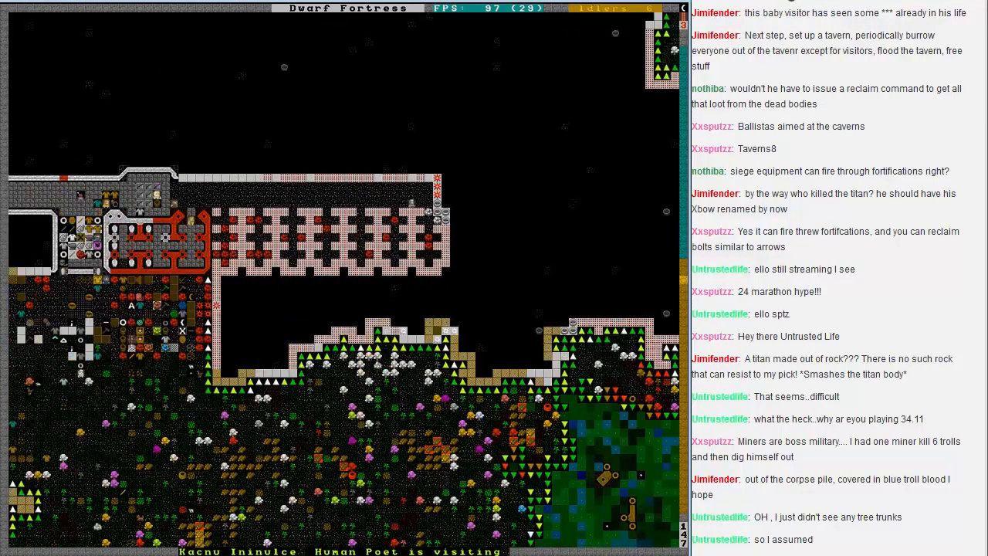
key(d)
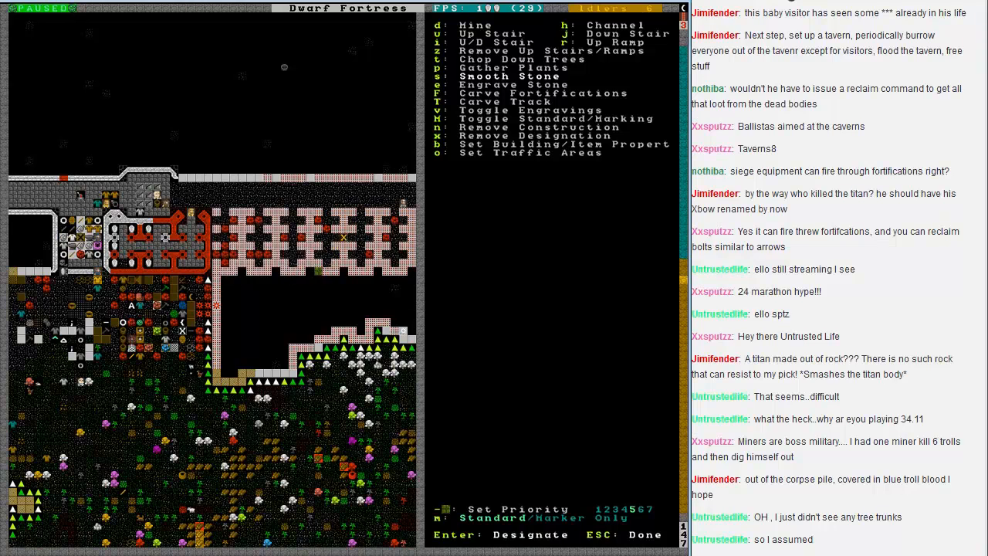
Step: Leave the Designations menu and resume the map over the halls and cavern edge
scroll(down, 3)
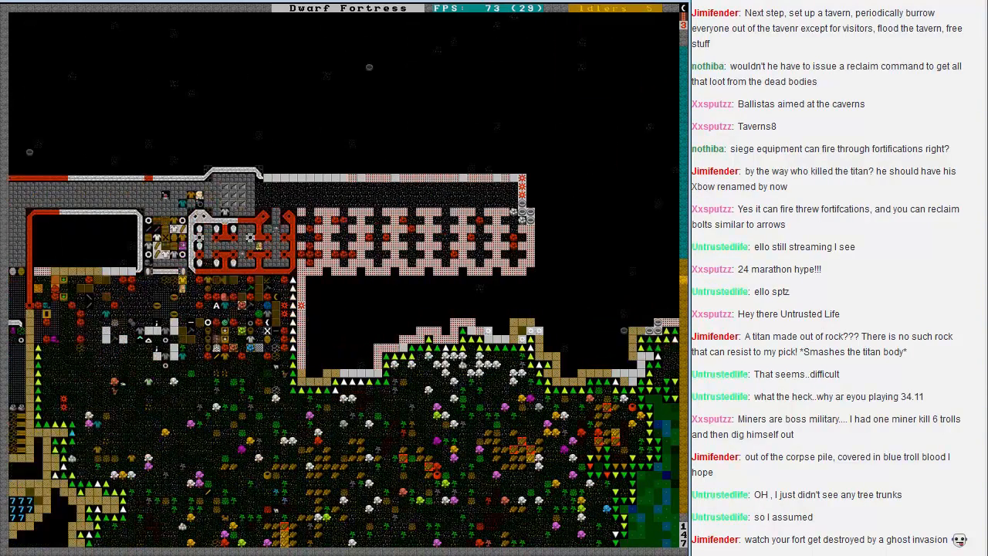
key(d)
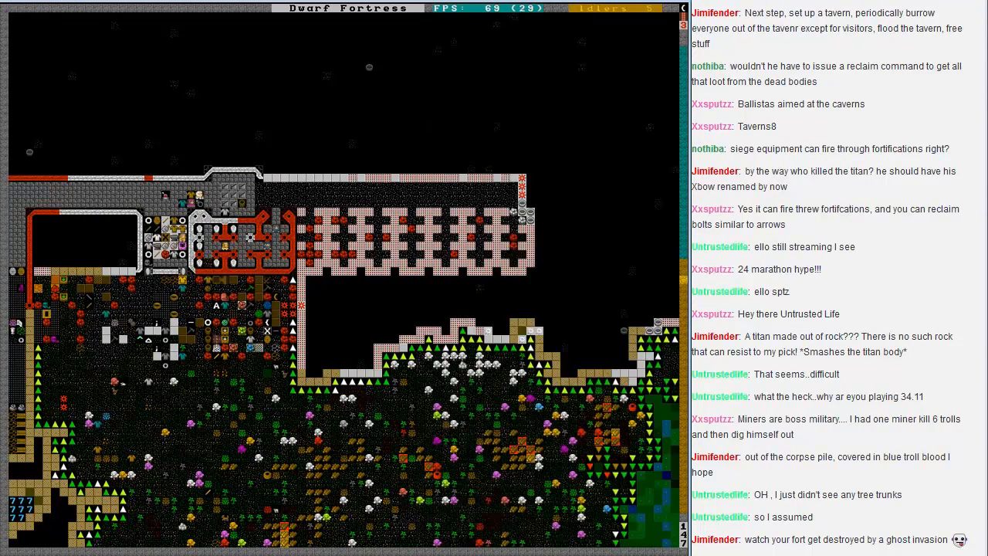
key(d)
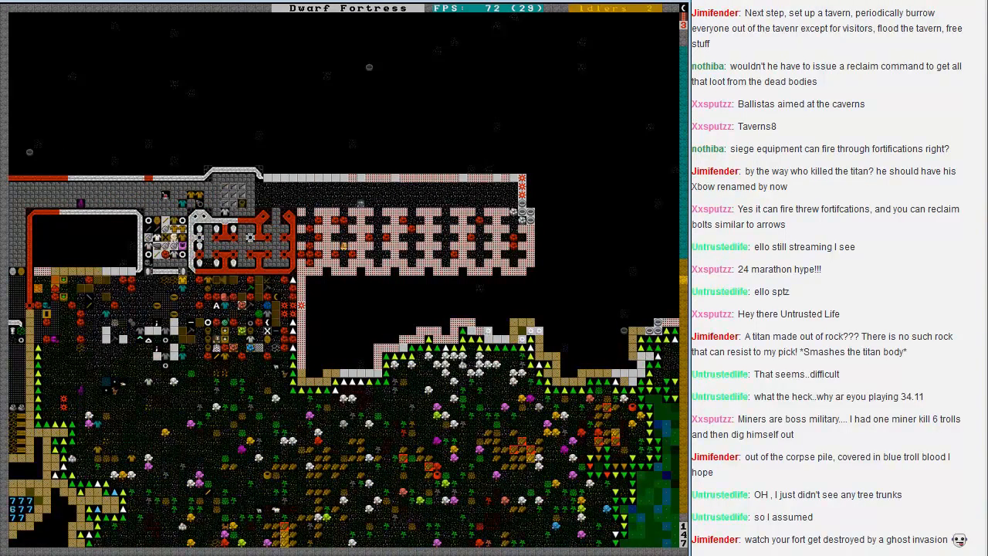
scroll(right, 3)
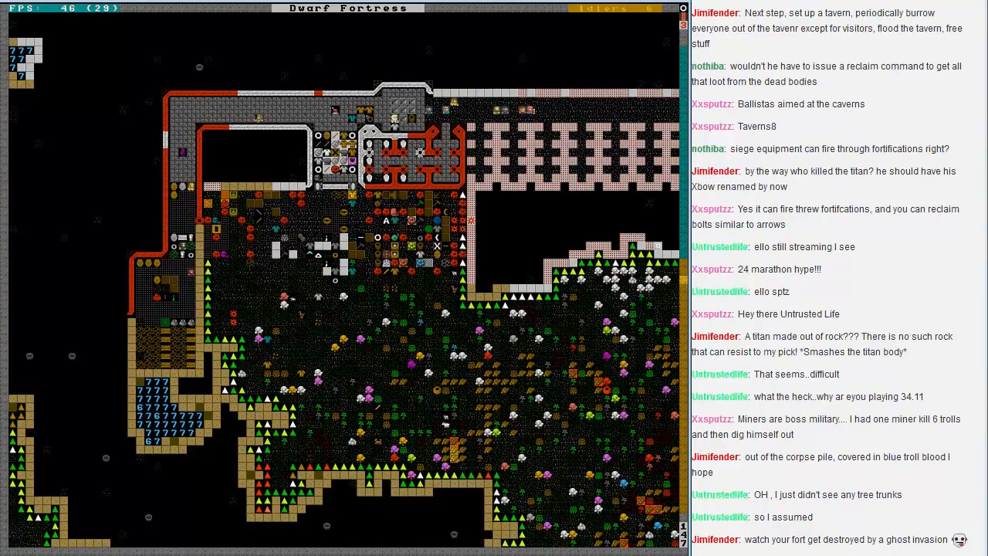
Step: View the smelter's queued Make pig iron bars and tetrahedrite smelting jobs
scroll(down, 3)
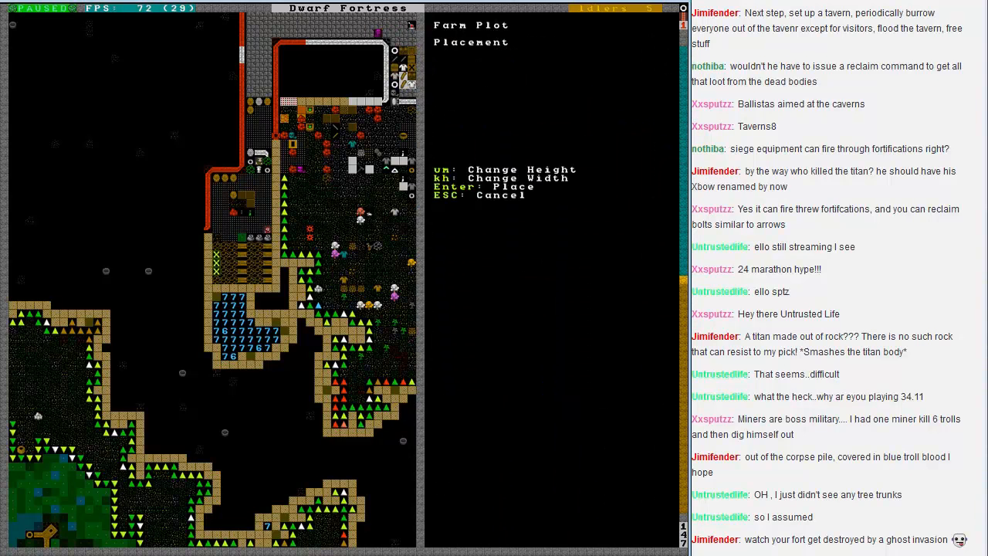
key(Escape)
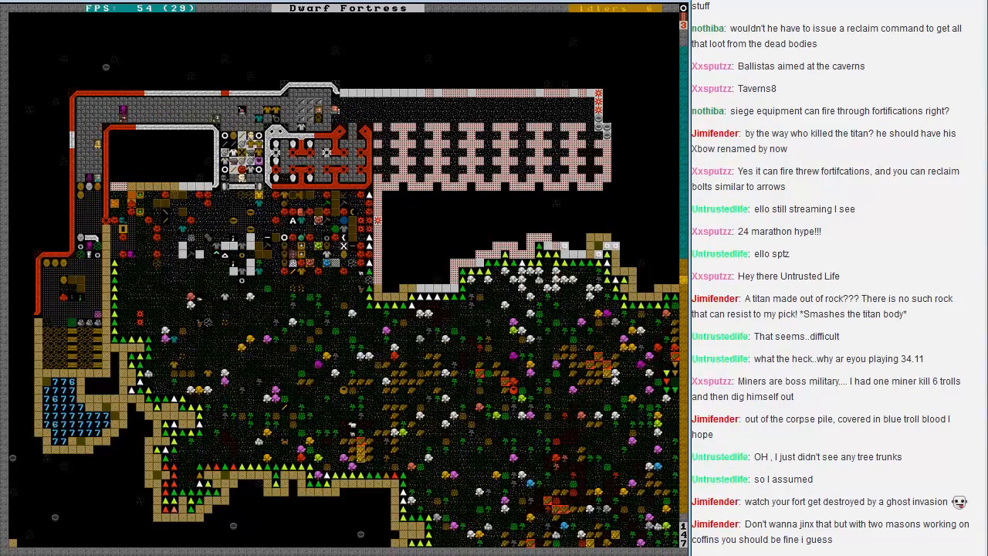
key(u)
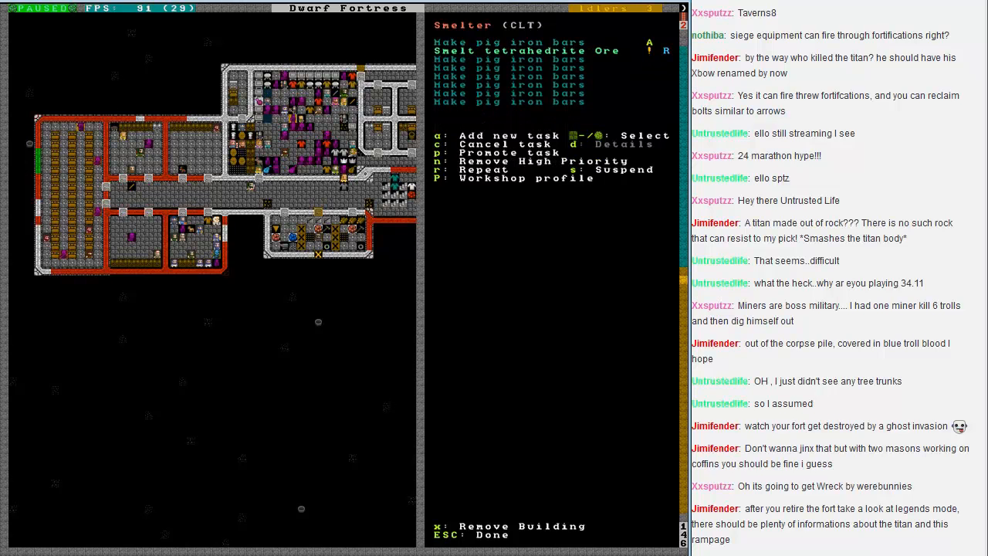
Step: Close the smelter job list and bring up Legends Viewer 1.13 over the game
key(Escape)
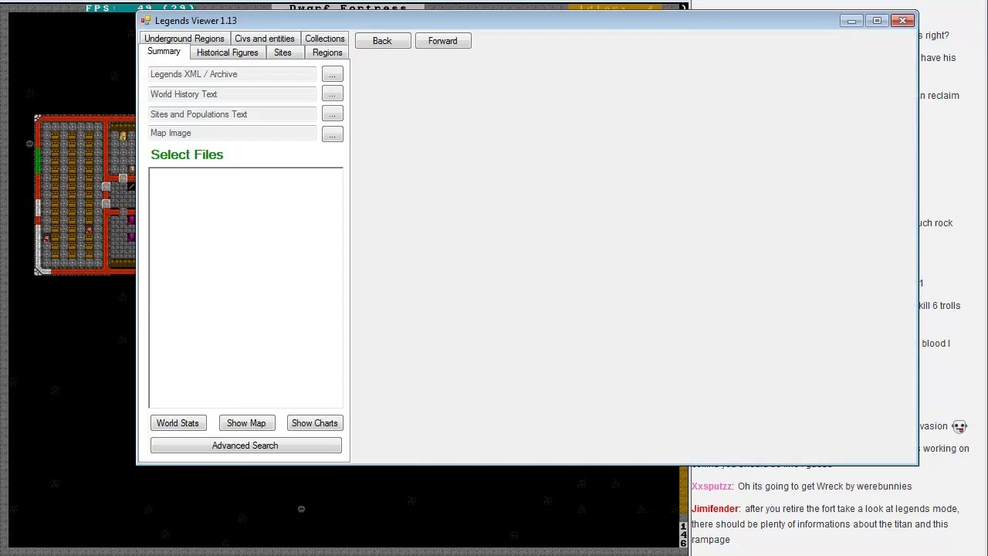
Step: Close Legends Viewer with no legends files loaded, back to the running fortress map
click(903, 20)
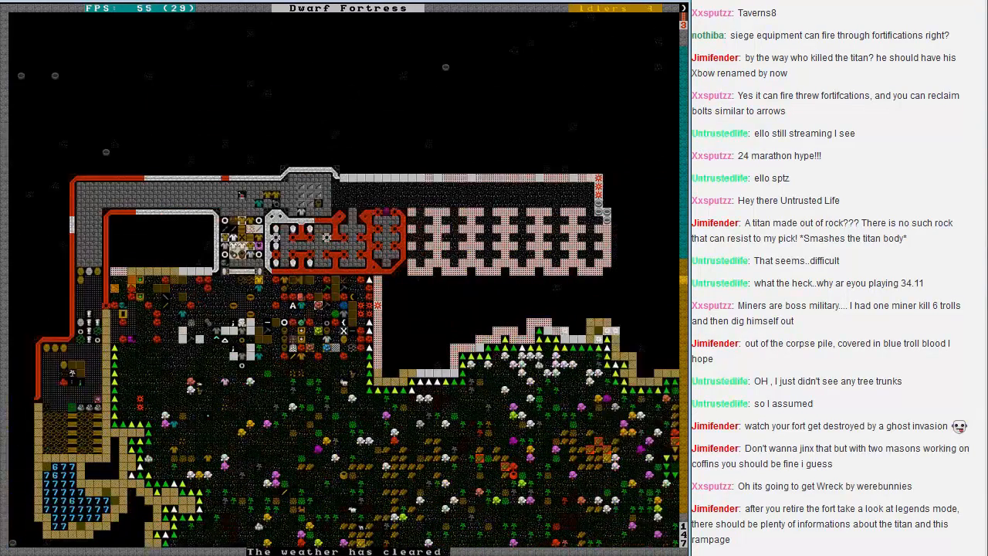
Step: Build a Burial Receptacle inside the side room and place a door in the upper halls
key(b)
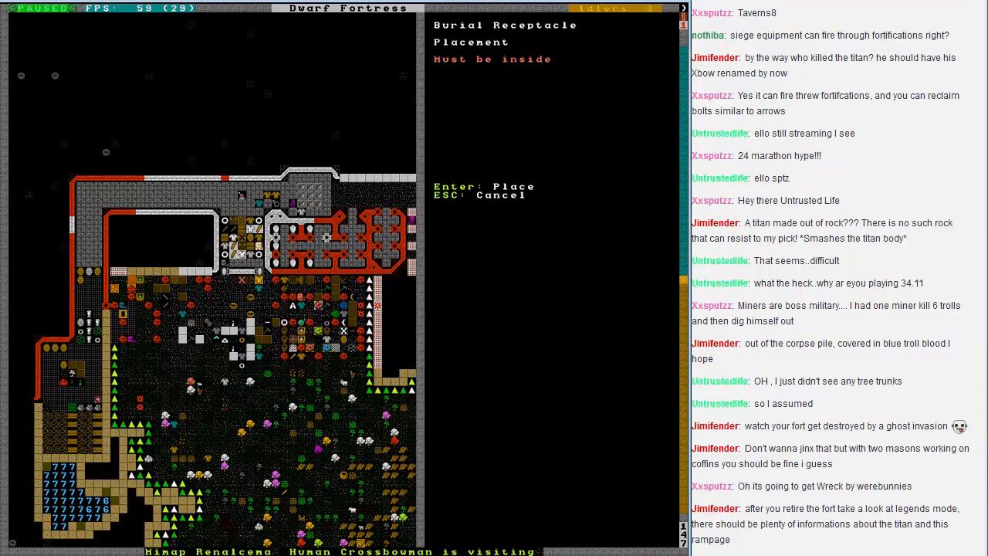
key(Return)
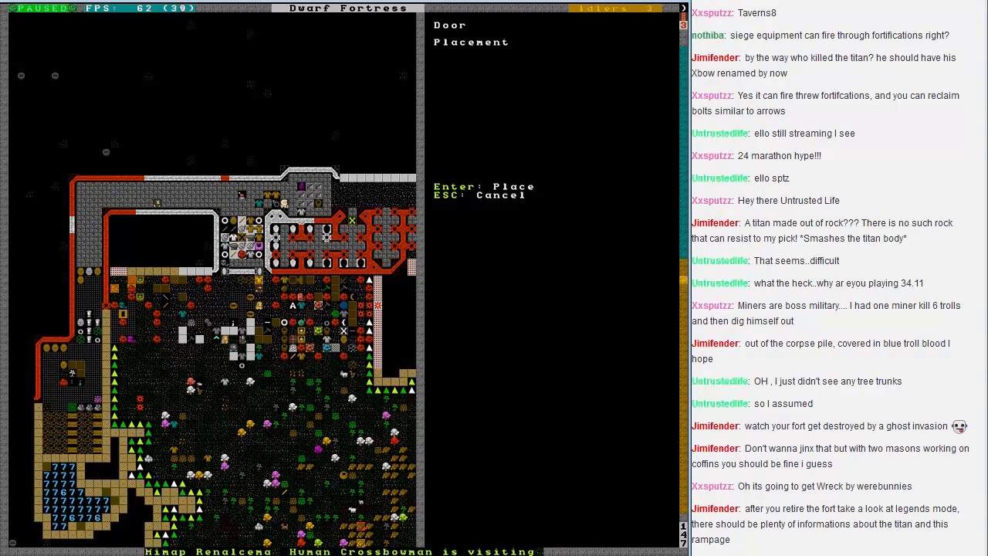
key(Enter)
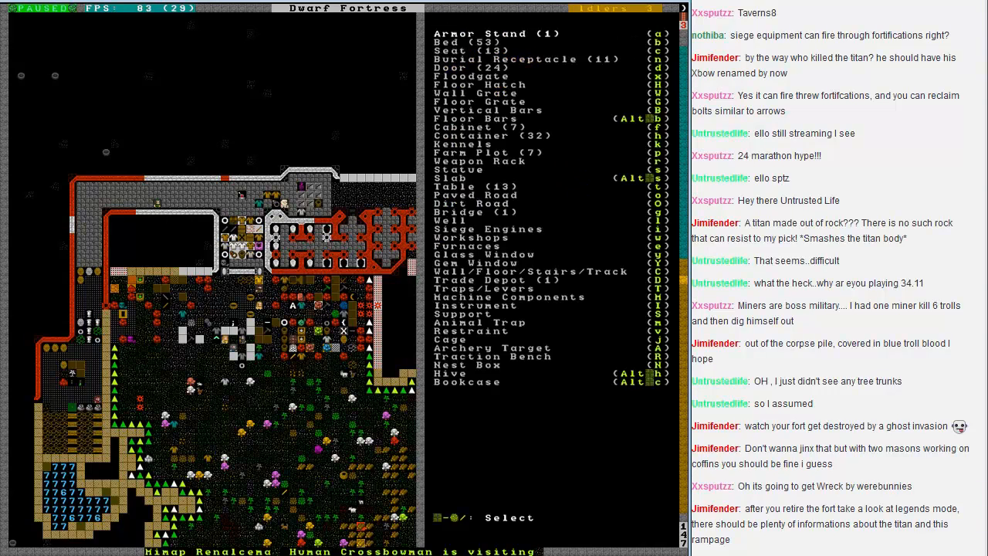
Step: Pan east across the fortress to the river, then open the status overview showing 75 population
key(Escape)
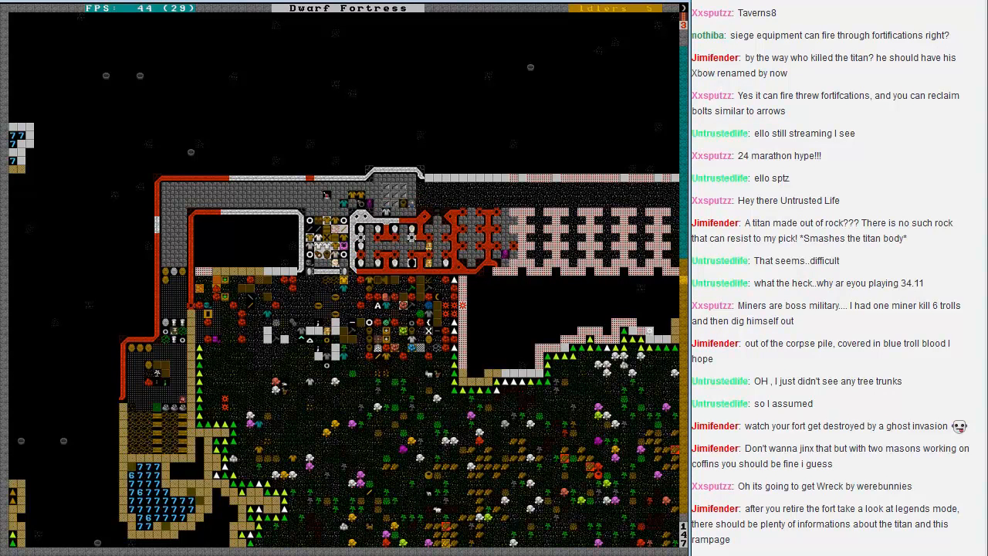
key(d)
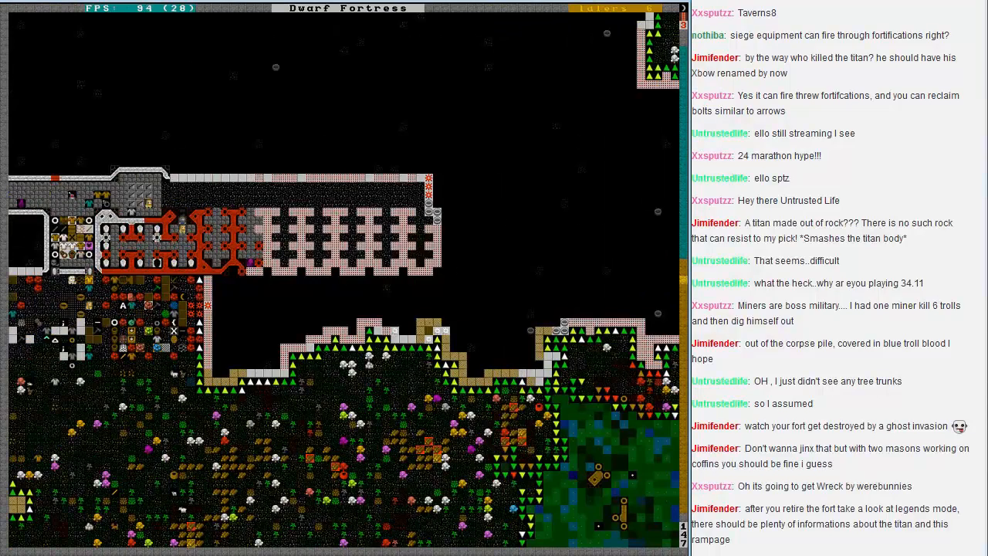
key(d)
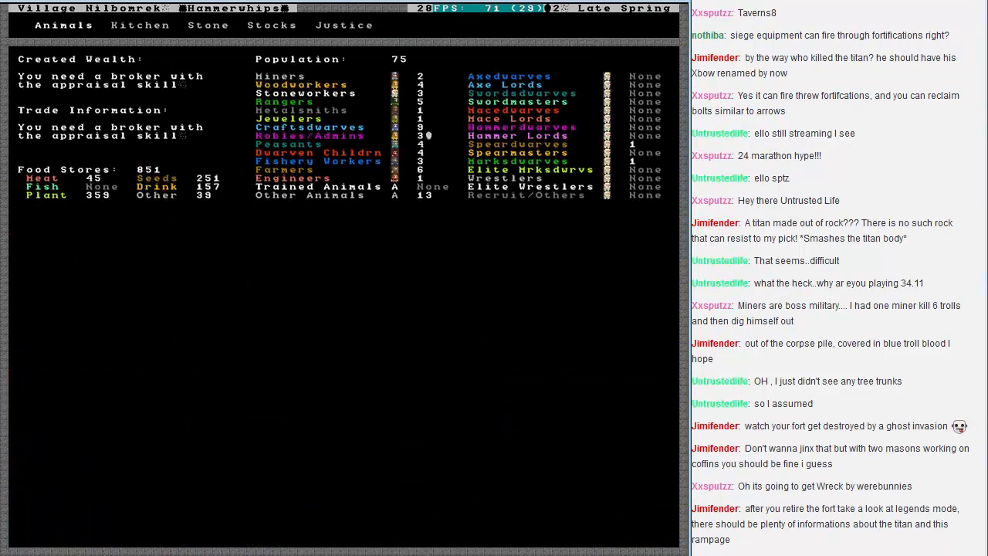
Step: Review the domesticated animals on the Animals tab, then back out to the 76-dwarf citizens roster
click(65, 25)
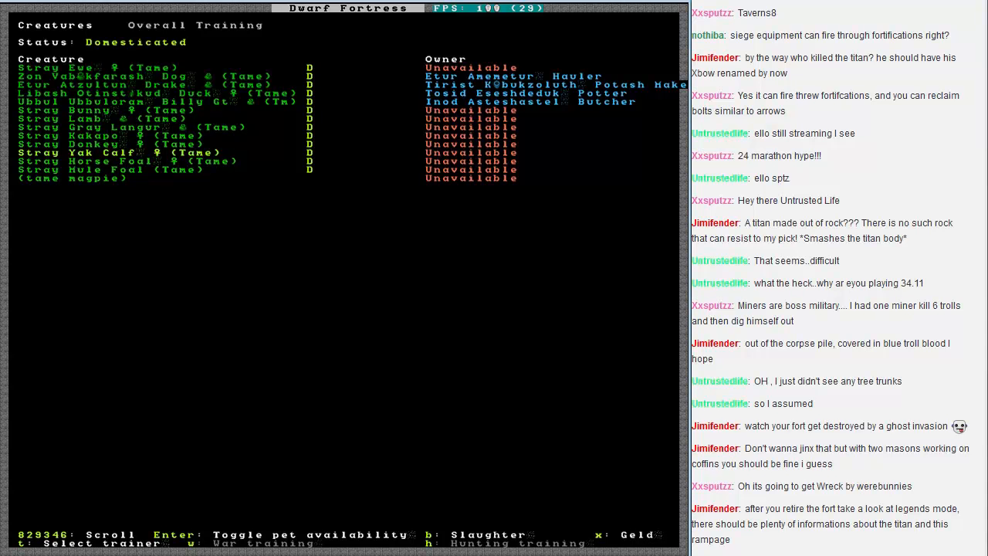
key(Escape)
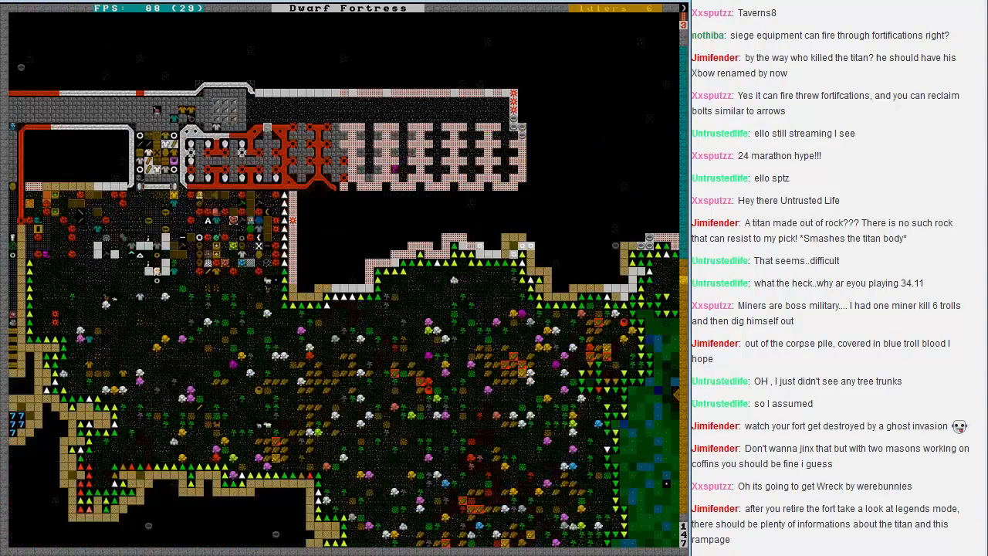
scroll(right, 3)
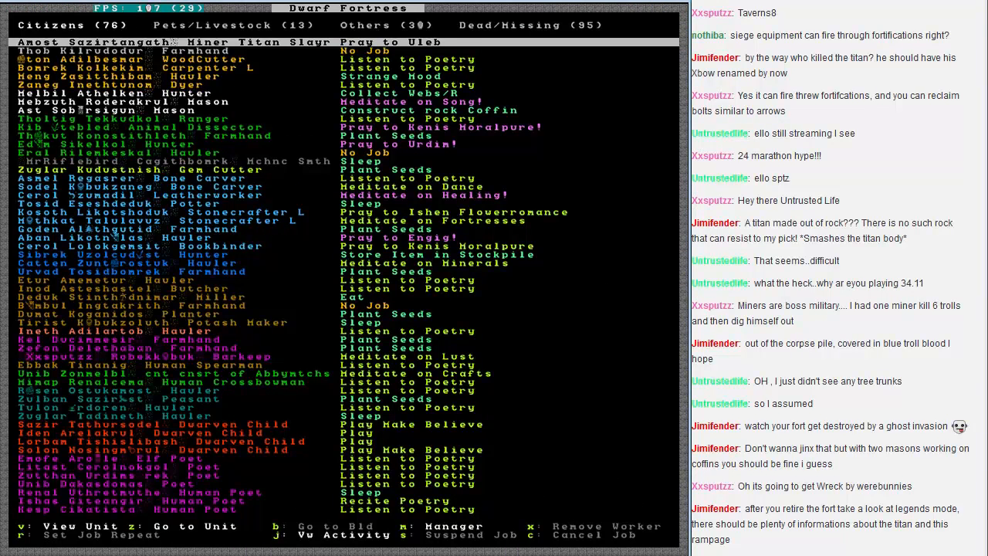
Step: Scroll through the full Units list of citizens before switching to Dwarf Therapist
scroll(down, 3)
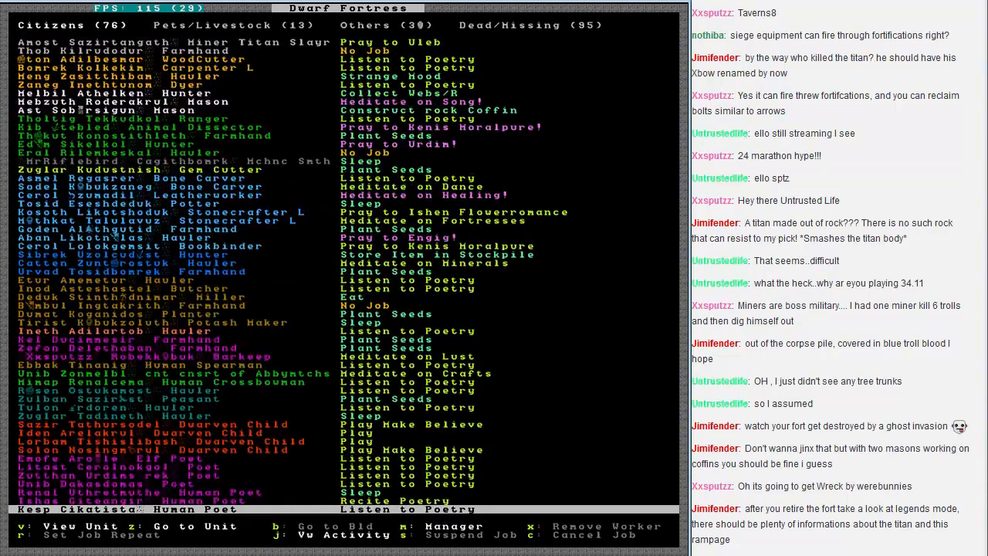
scroll(down, 3)
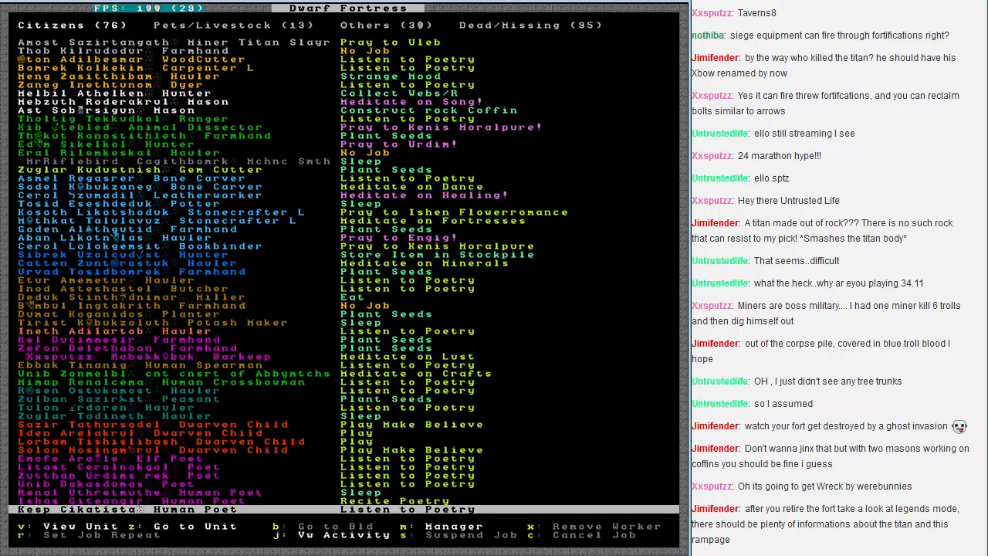
scroll(down, 3)
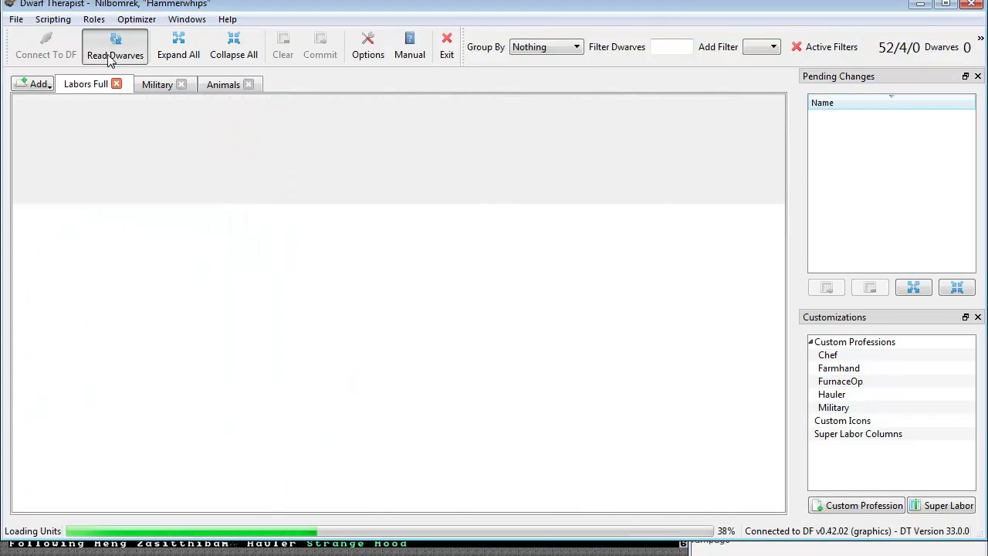
Step: Read the fortress's dwarves into Dwarf Therapist, then return to the Dwarf Fortress map
click(115, 46)
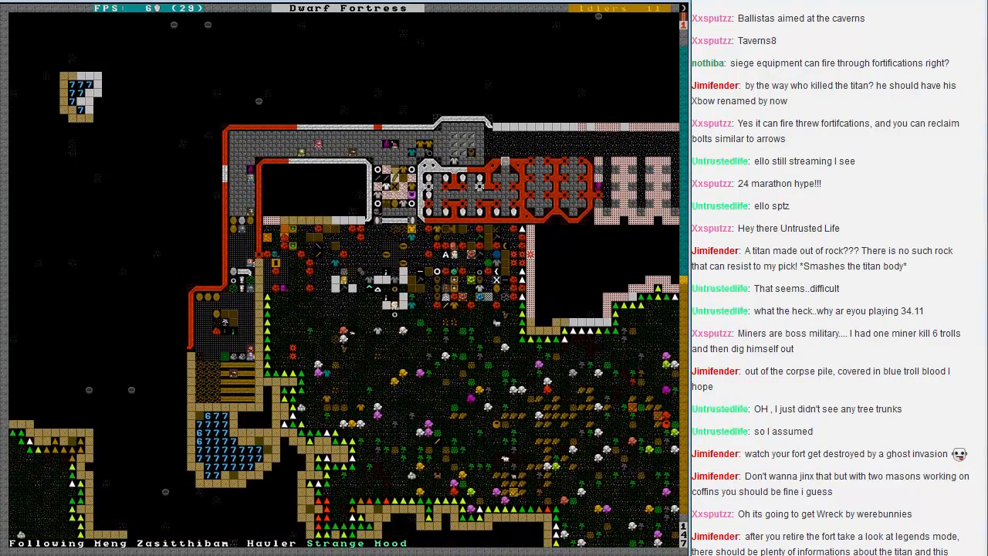
Step: Unpause the game so moody hauler Heng Zasitthibam claims a Carpenter's Workshop
key(space)
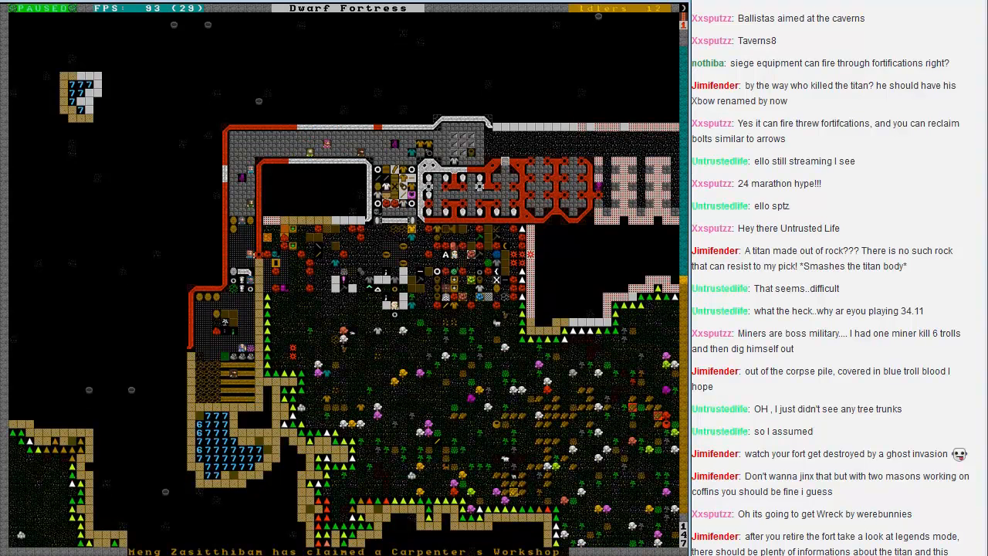
key(space)
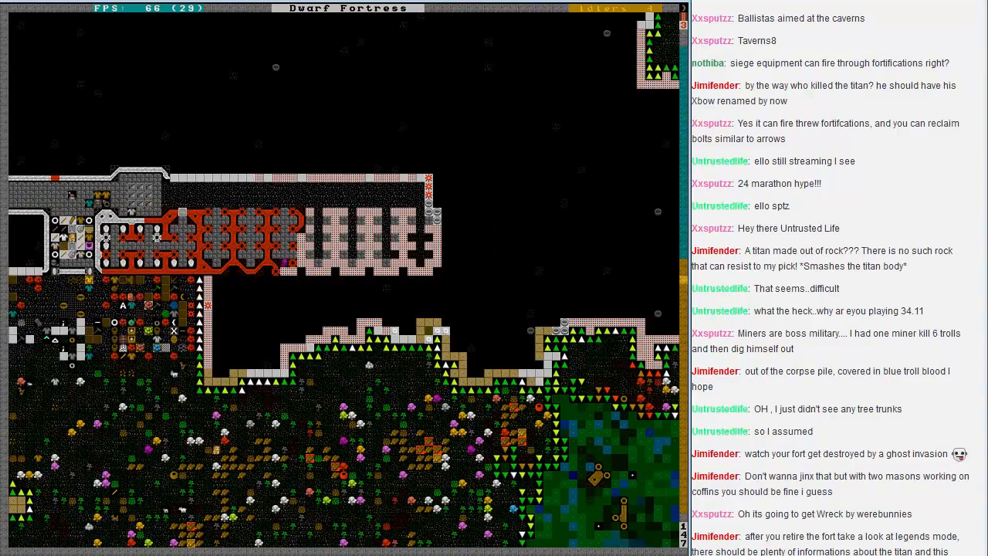
Step: Start a floor construction in the eastern pink-walled rooms and browse building materials
key(d)
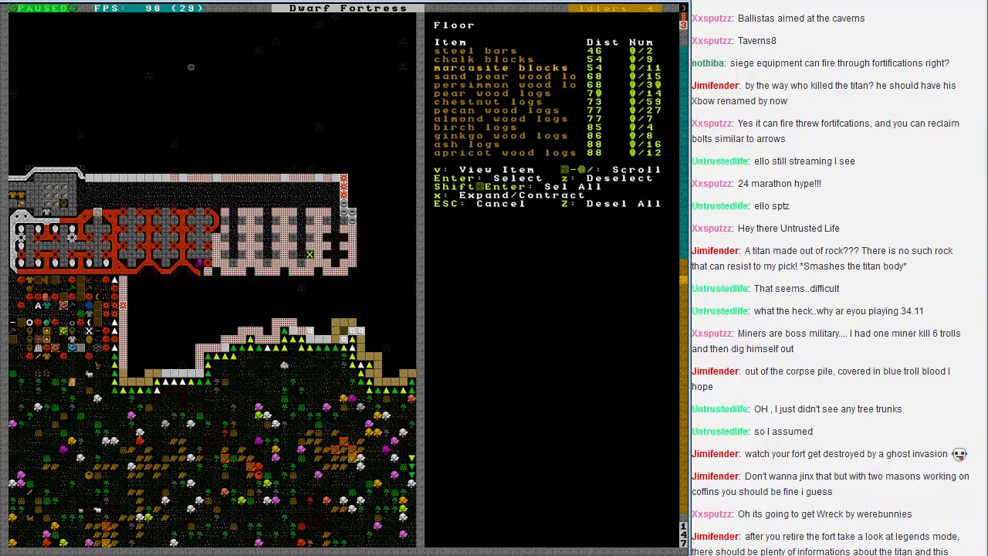
key(Return)
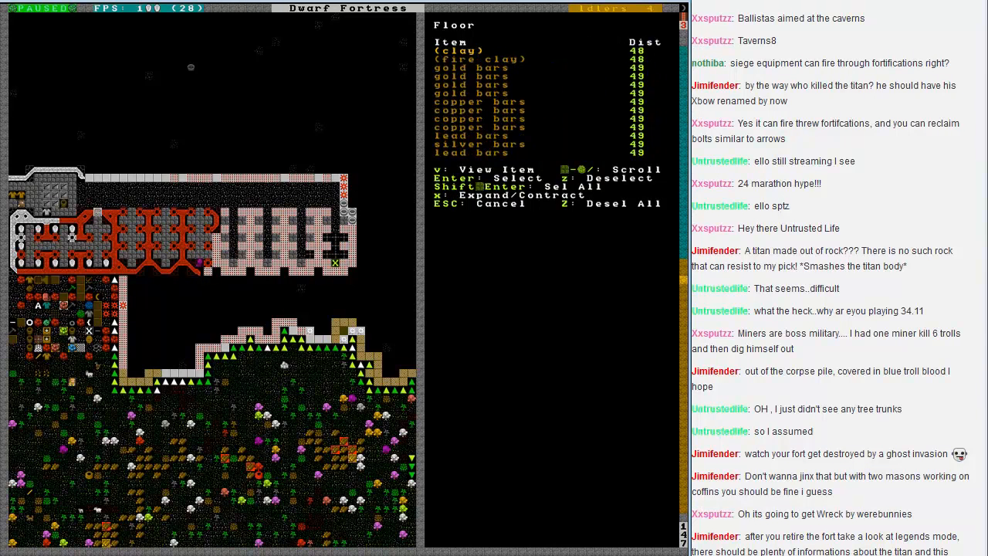
scroll(down, 3)
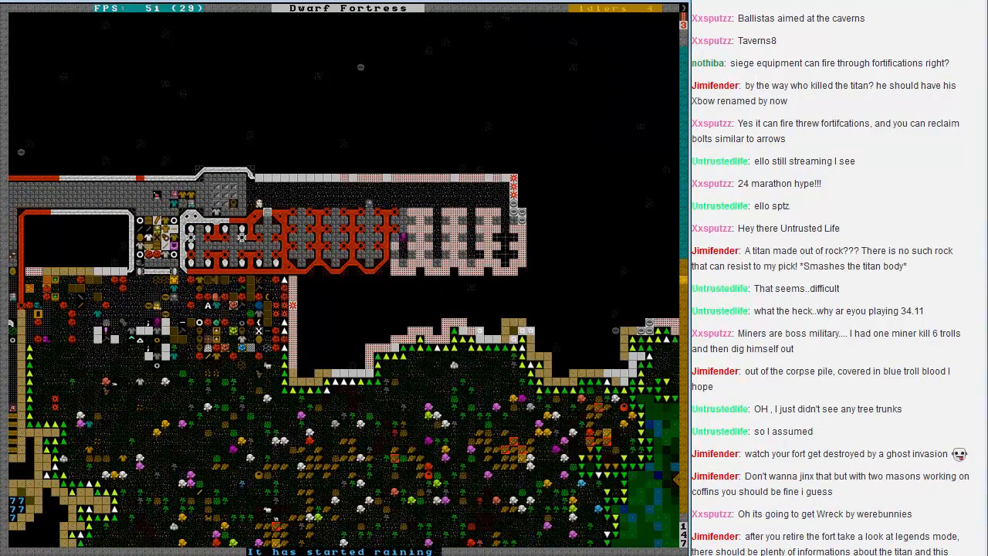
Step: Inspect the kaolinite crown artifact's item sheet, then dismiss it
scroll(up, 3)
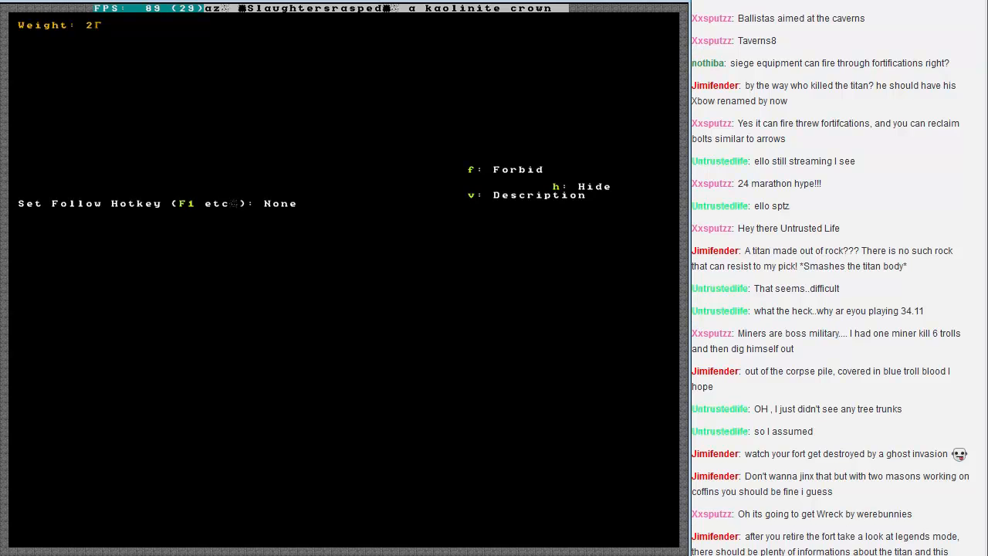
key(F1)
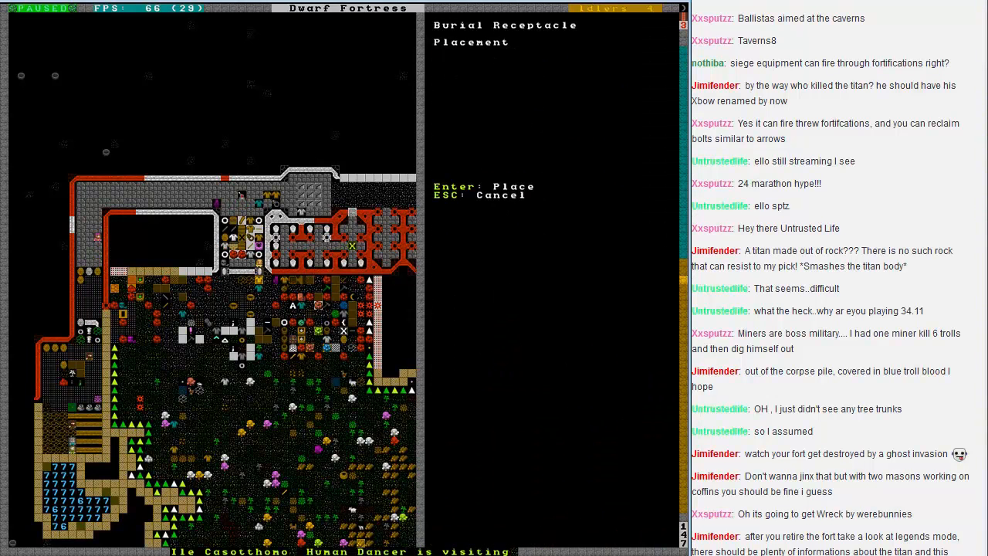
Step: Place the coffin in the tomb hall and view the Ashery's empty task menu
key(Escape)
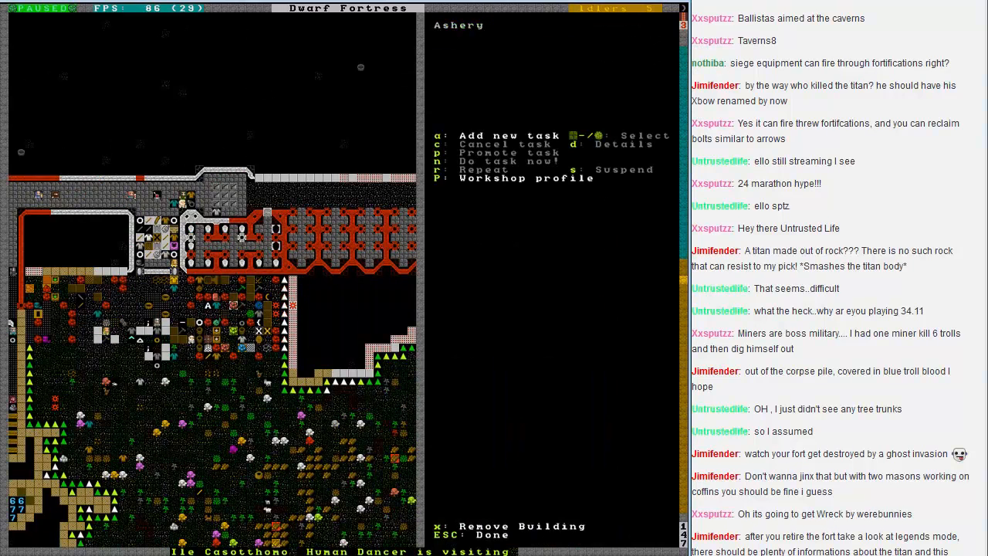
Step: Queue a Cut native gold job at the Jeweler's Workshop
key(a)
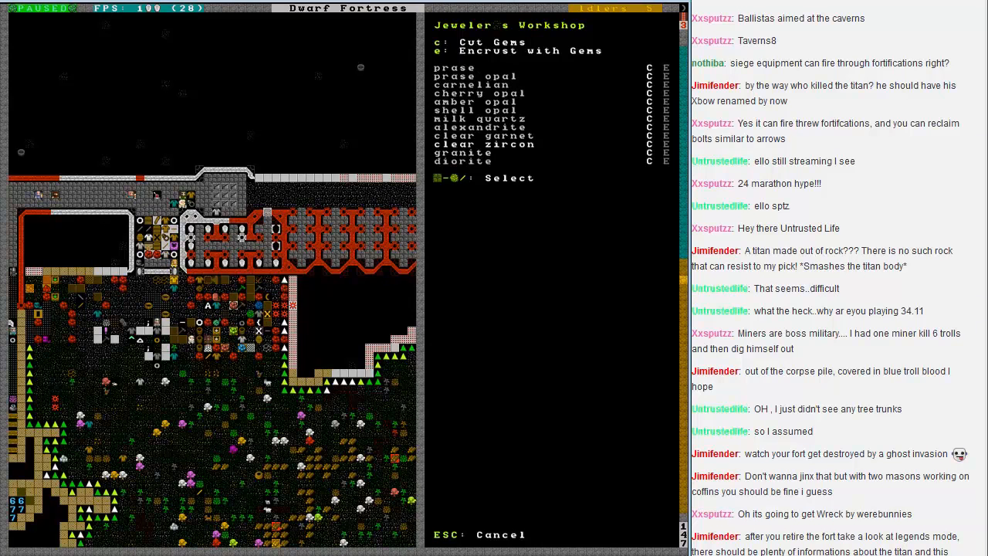
scroll(down, 3)
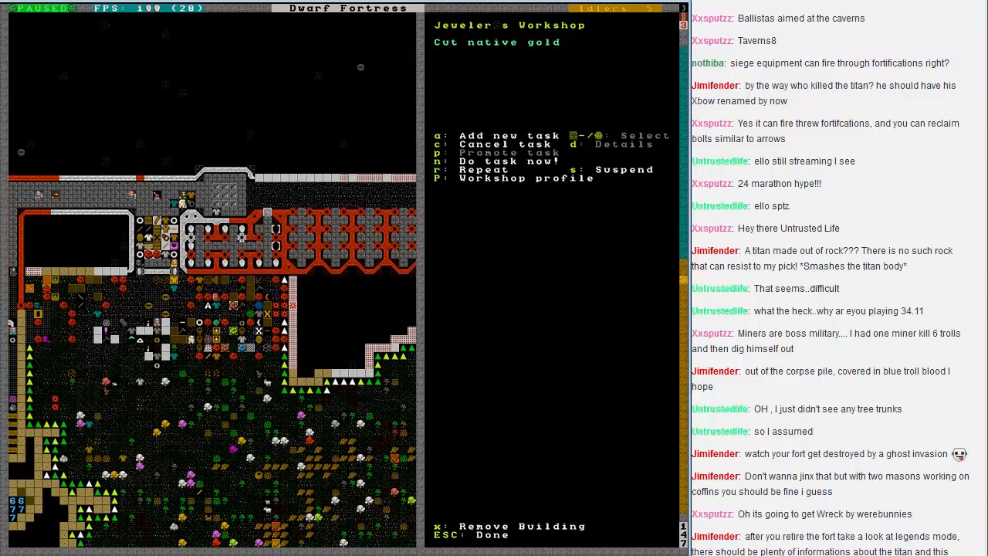
key(a)
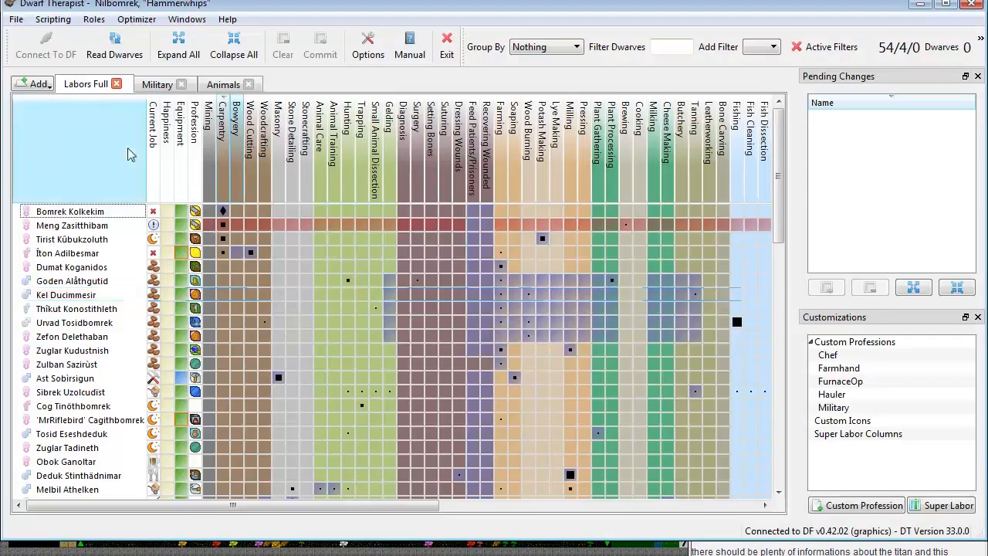
Step: Re-read the dwarves from the game so Dwarf Therapist lists 54/4/1
click(114, 44)
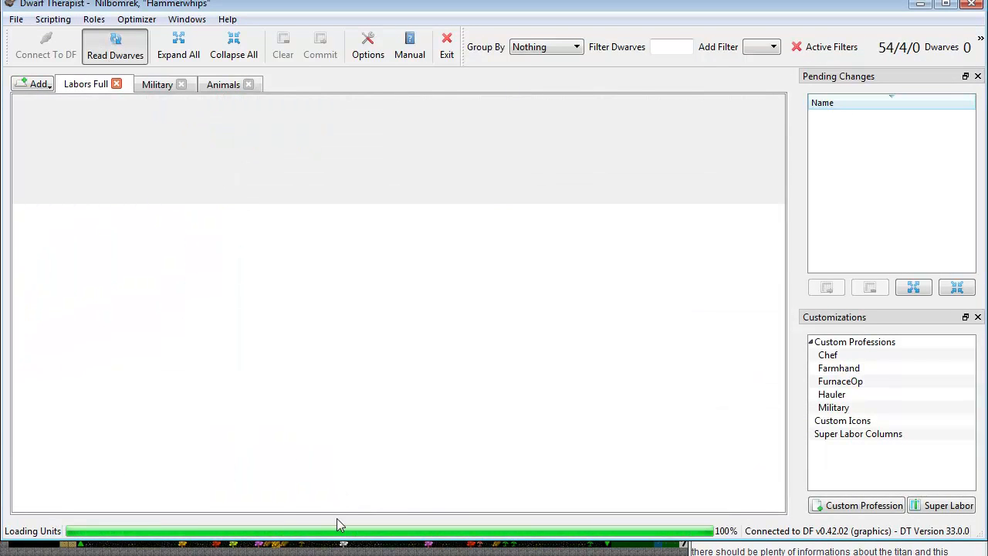
click(115, 46)
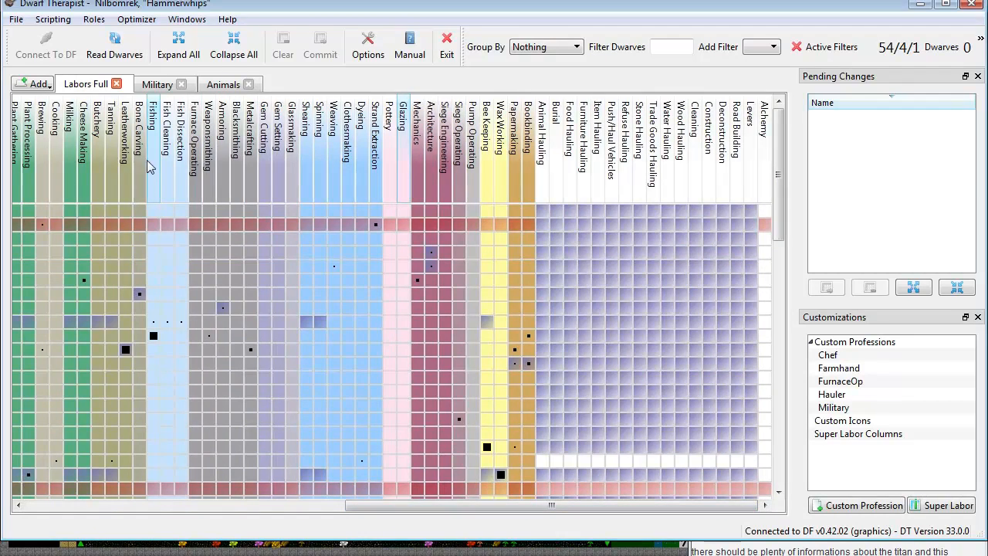
mouse_move(270, 162)
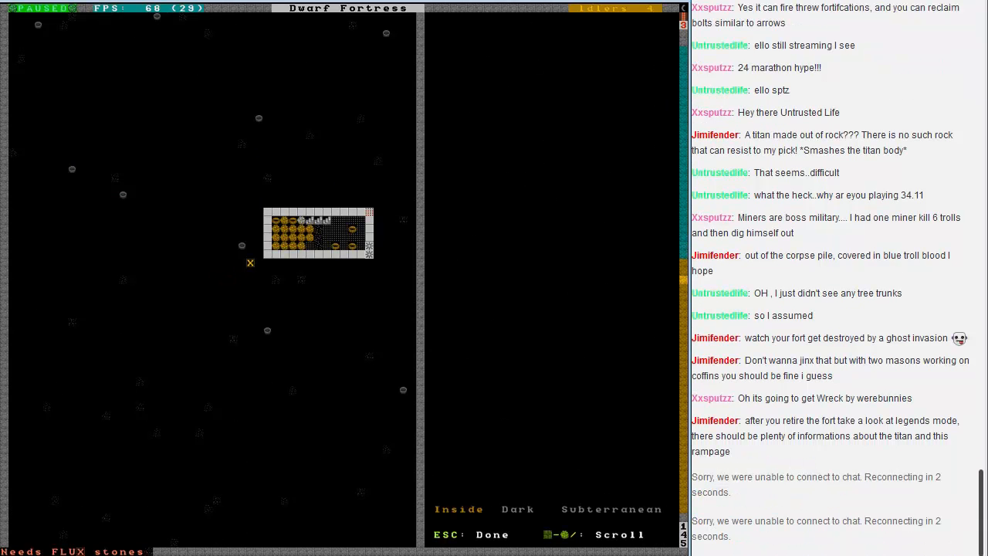
mouse_move(266, 254)
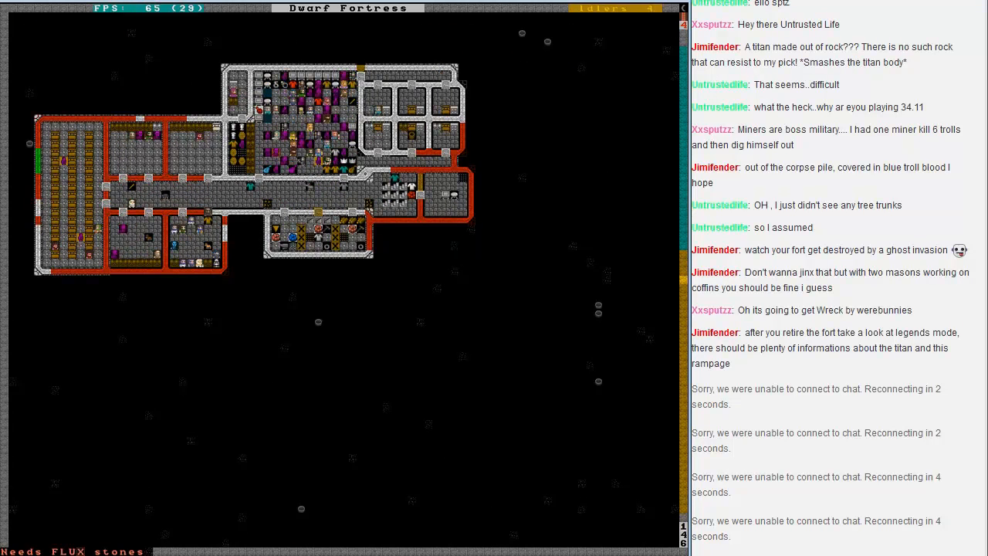
key(d)
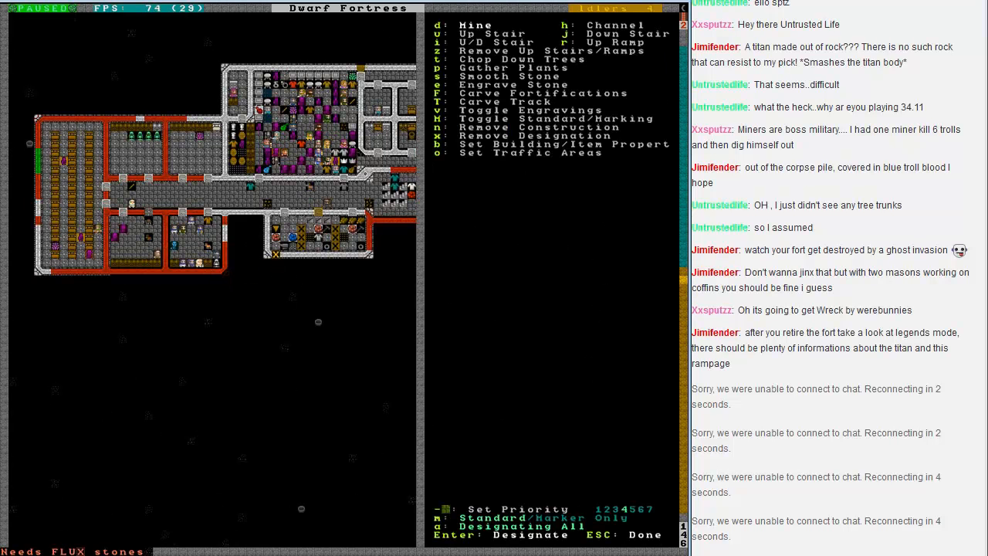
key(Escape)
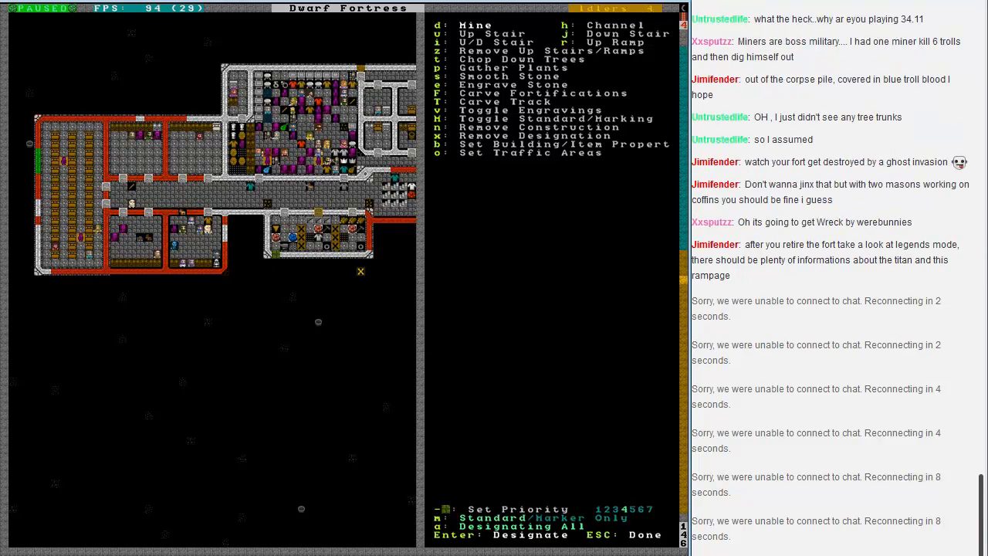
key(Escape)
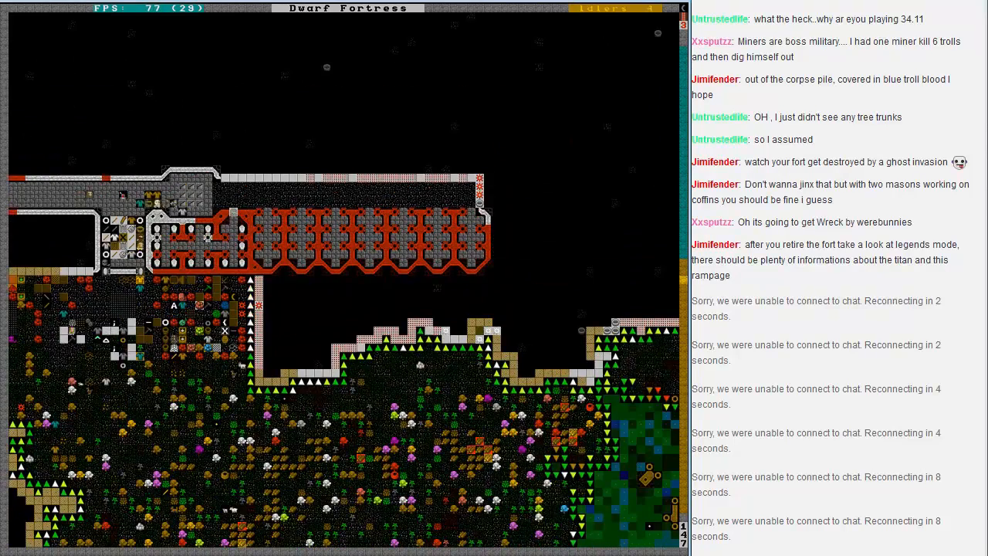
key(d)
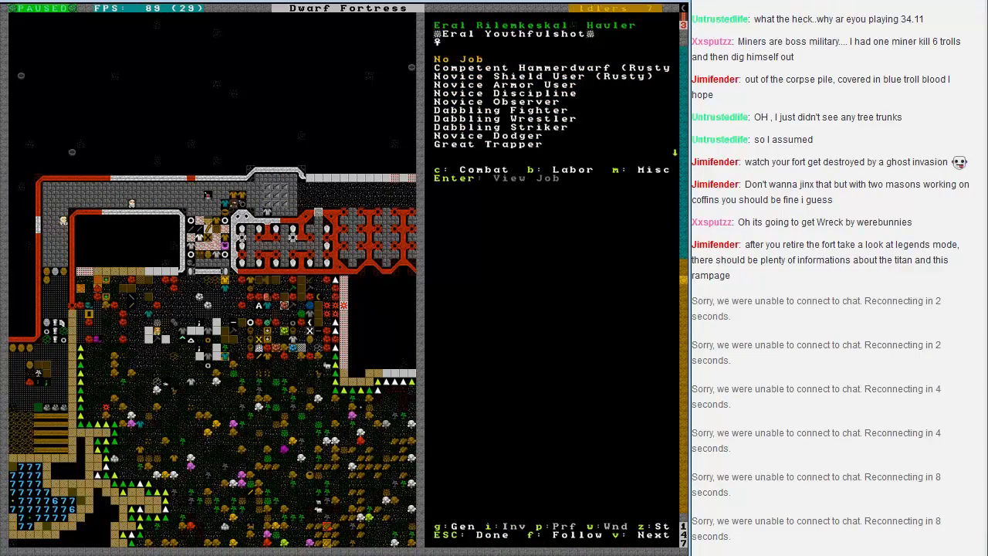
key(Escape)
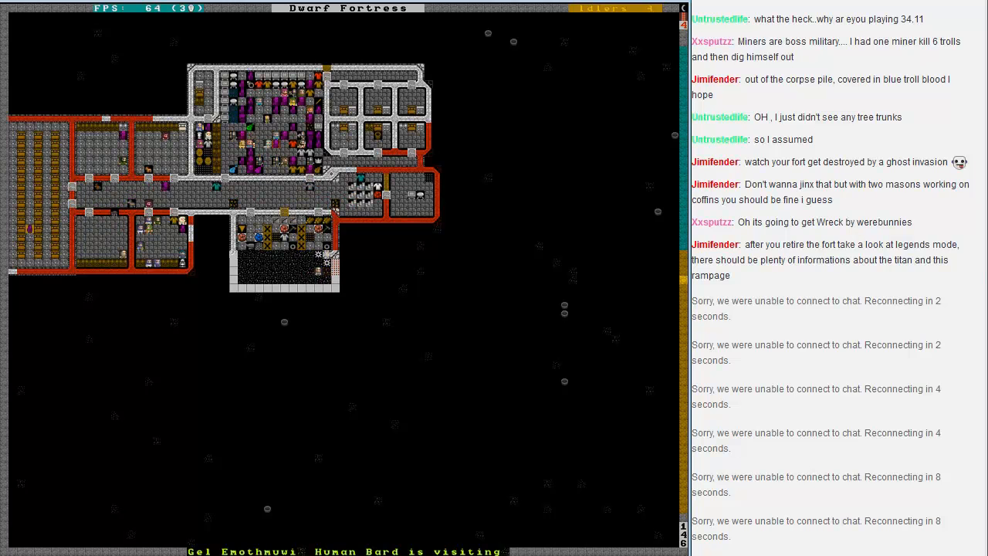
Step: Pause and query the Trade Depot, which reports no broker assigned
key(d)
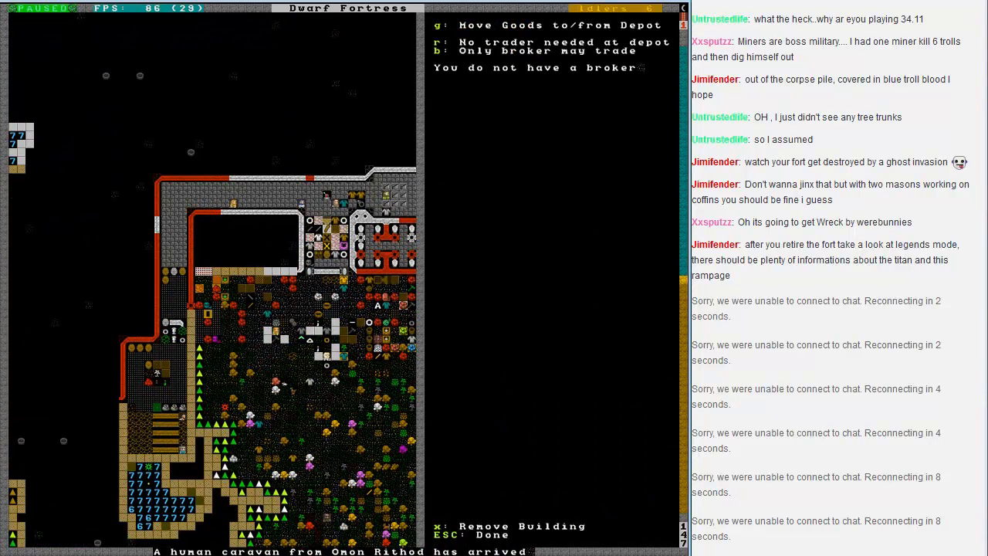
Step: Assign a skilled negotiator as fortress broker, then view the 44 visiting creatures
key(r)
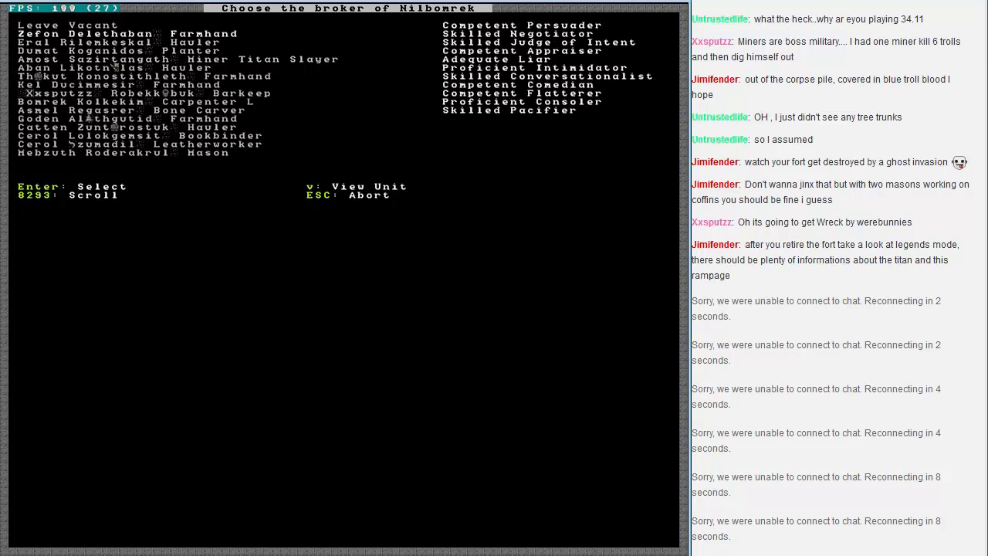
key(Escape)
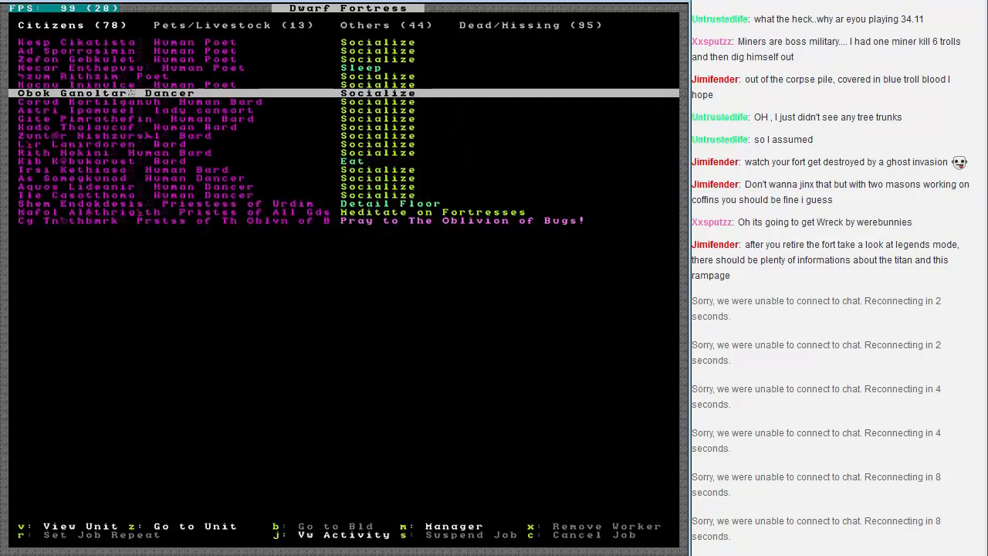
Step: Scroll the citizen list to mayor Zefon Delethaban and show his profile and skills
key(up)
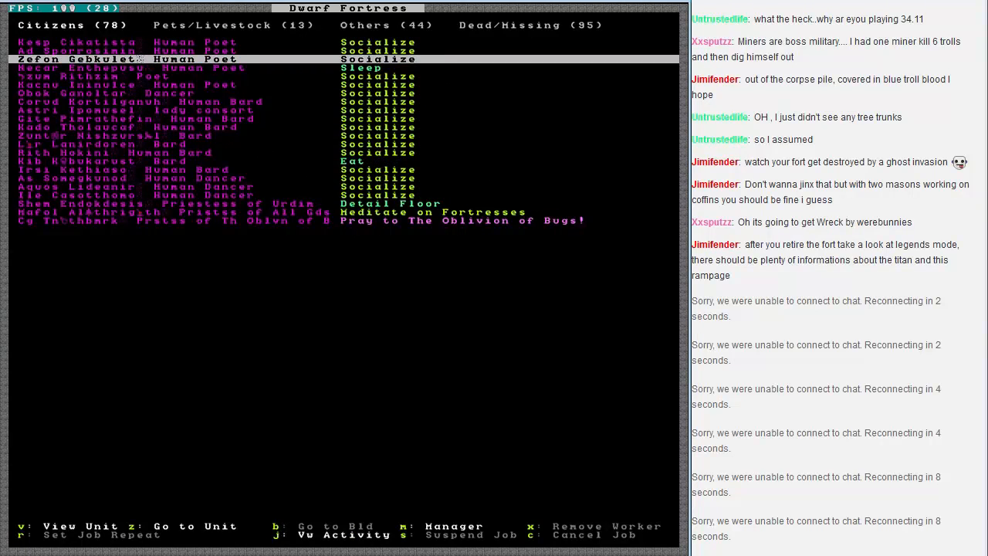
scroll(down, 3)
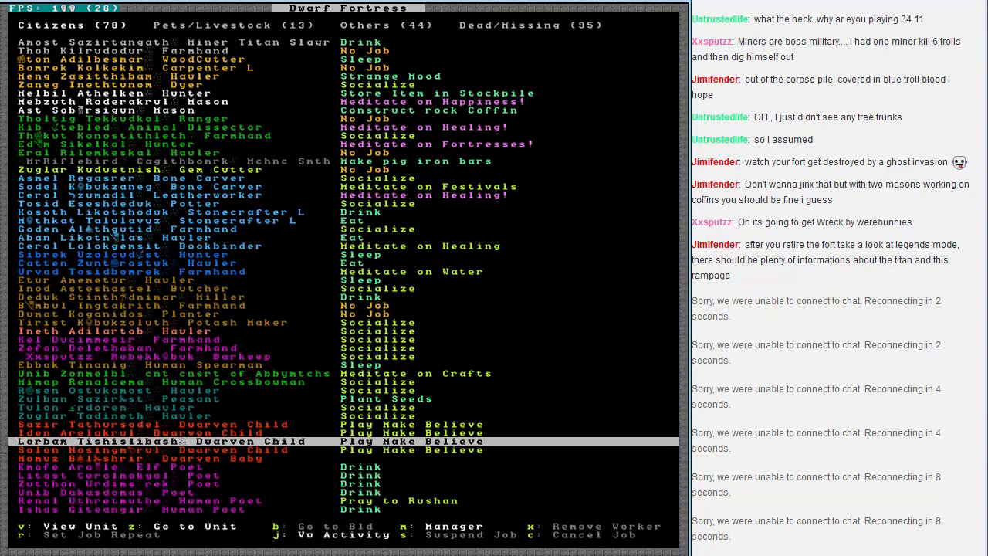
key(up)
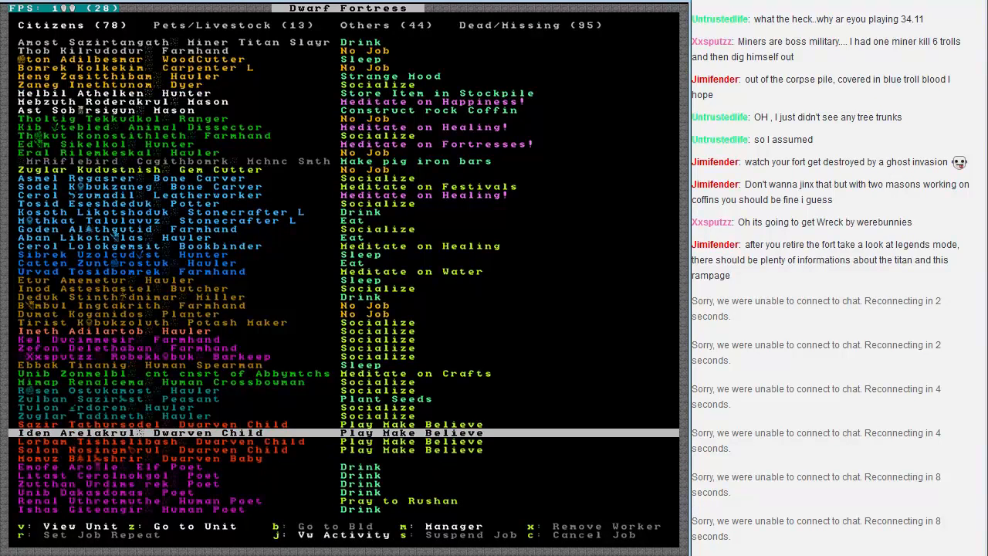
scroll(down, 3)
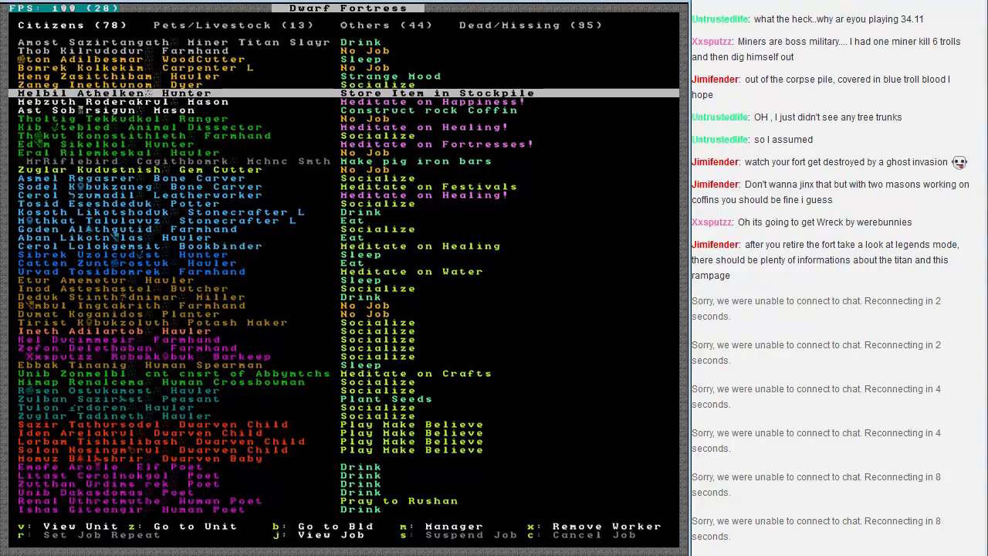
scroll(down, 3)
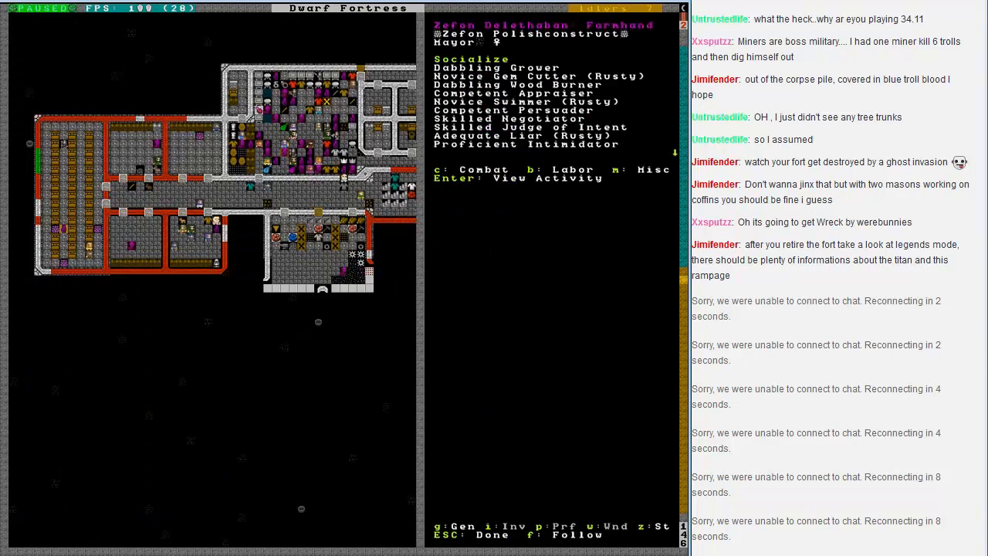
Step: Set a custom profession name for mayor Zefon Delethaban and return to the map
key(p)
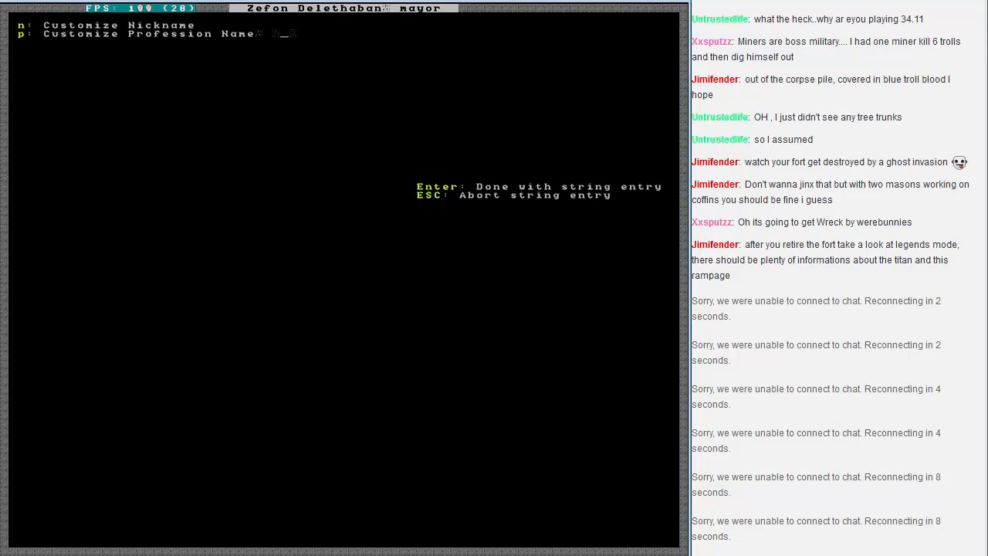
key(Escape)
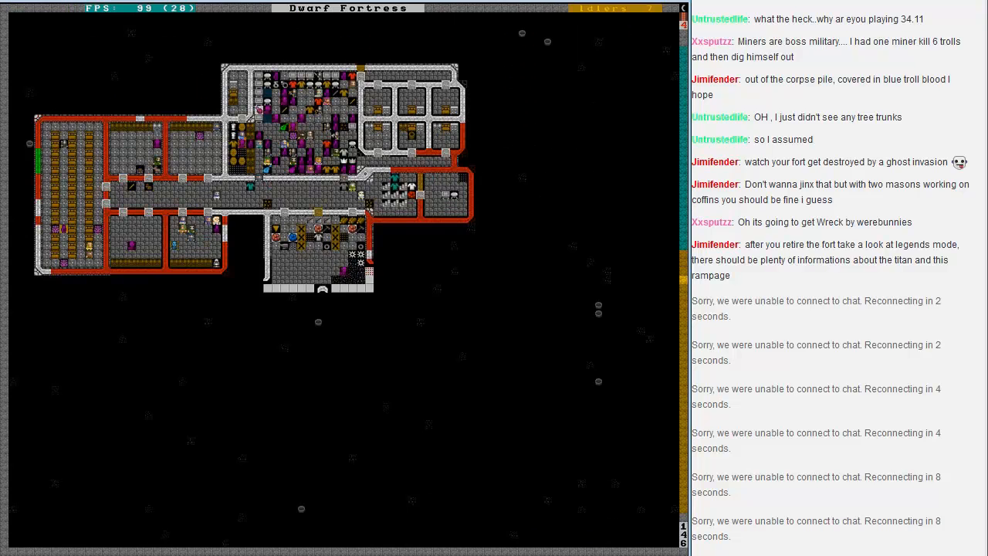